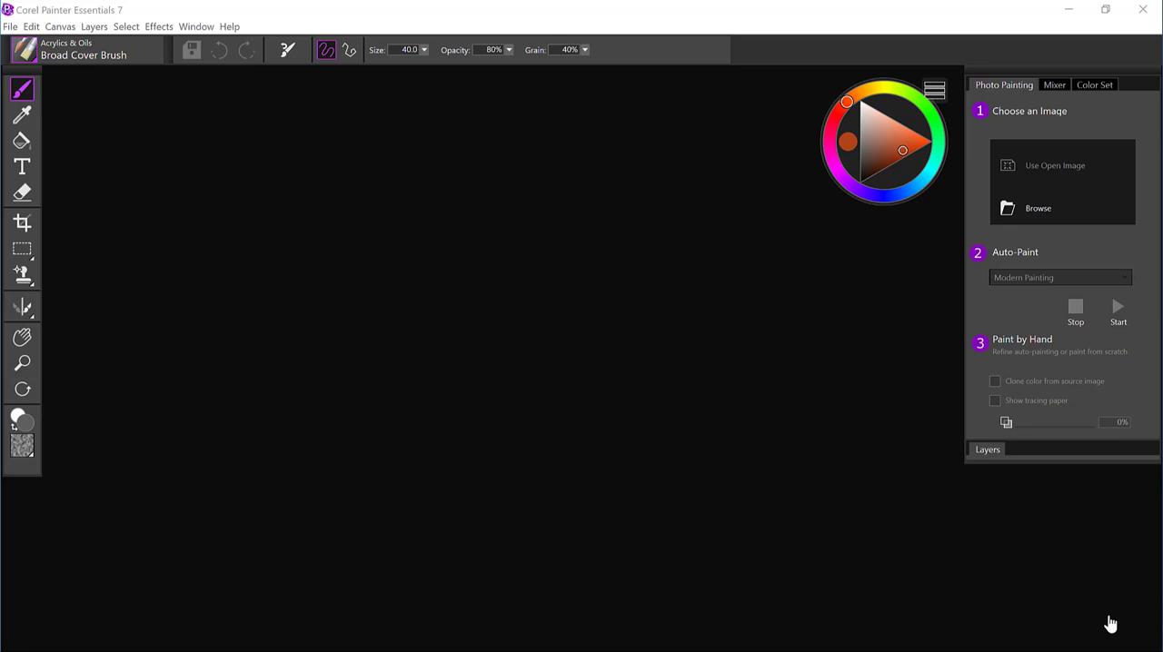
mouse_move(827, 290)
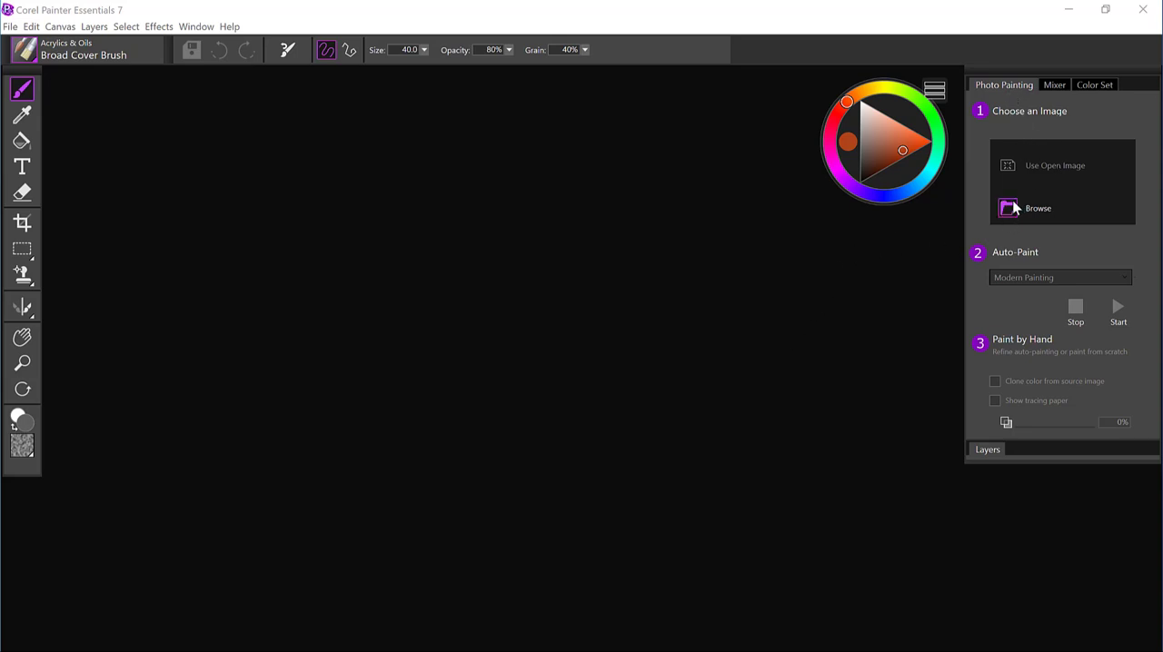
Browse for a source image and choose the Mexico sunset photo thumbnail.
left_click(1038, 207)
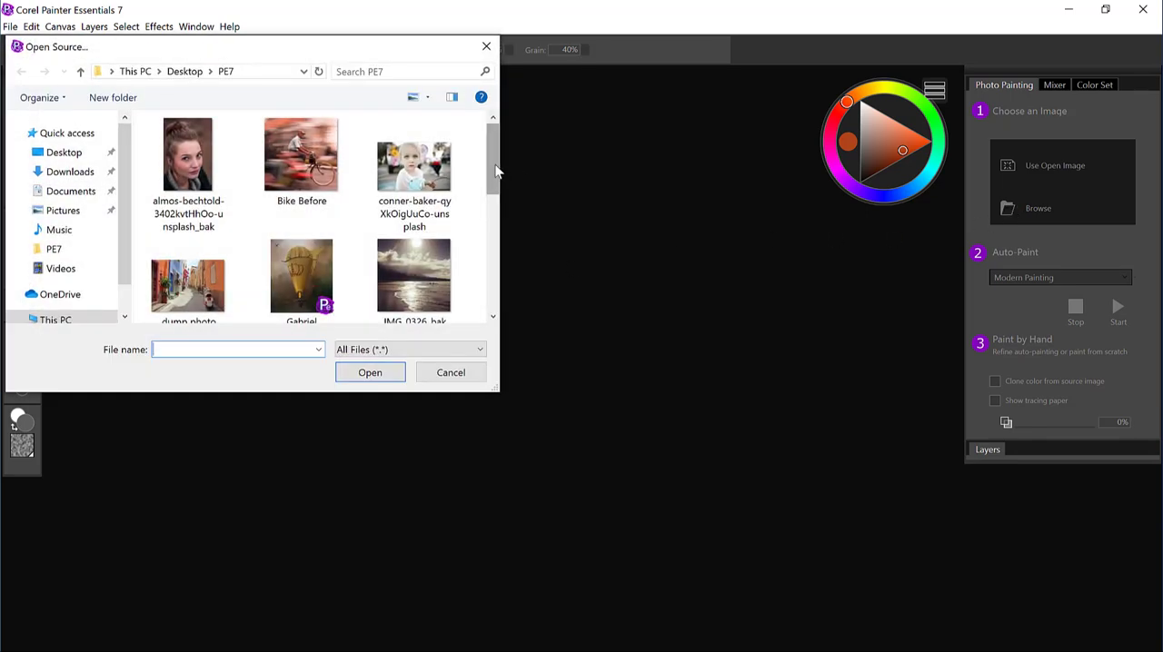
left_click(302, 191)
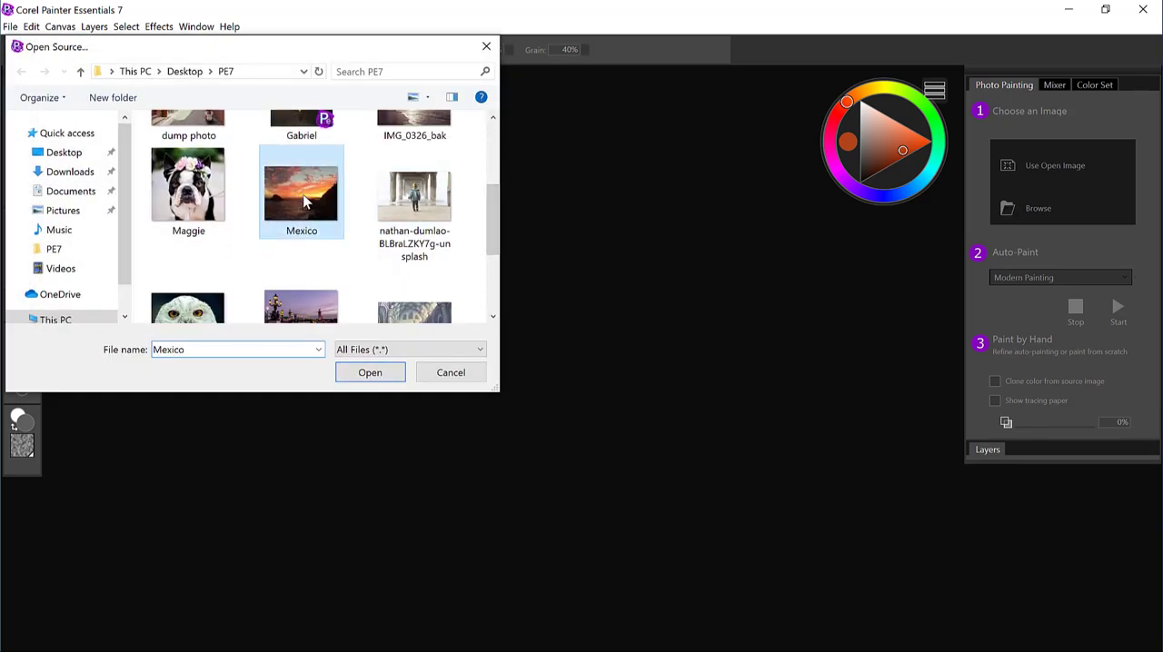
Load the Mexico photo as source, set tracing paper opacity to 58%, then hide tracing paper.
left_click(371, 372)
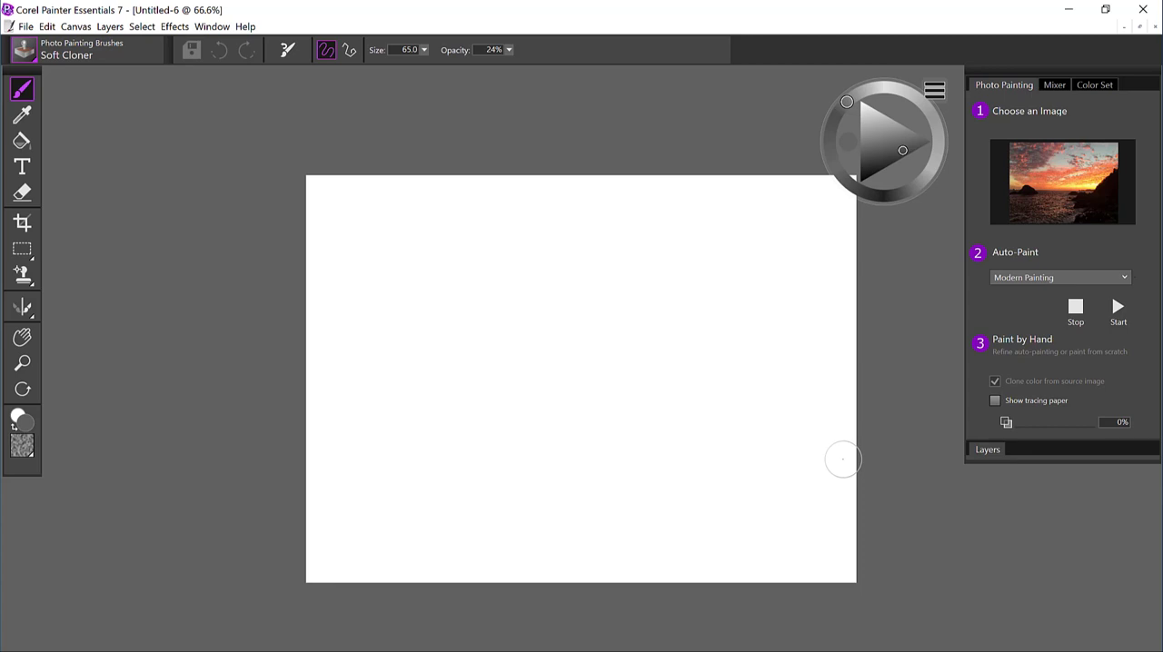
left_click(996, 402)
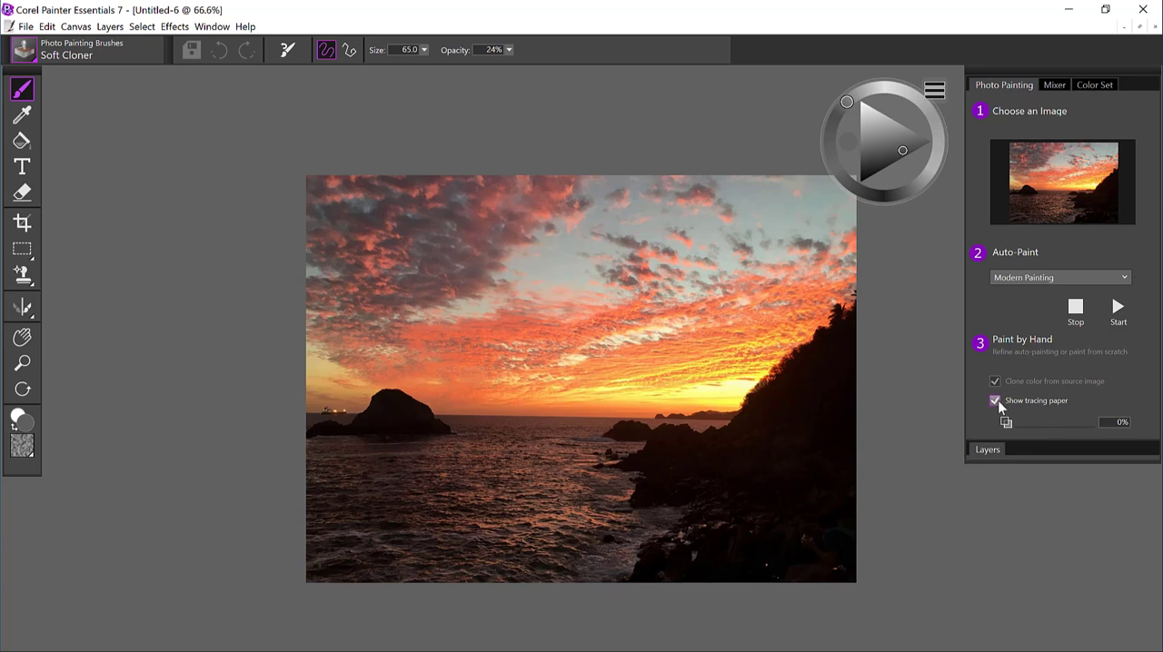
mouse_move(1007, 422)
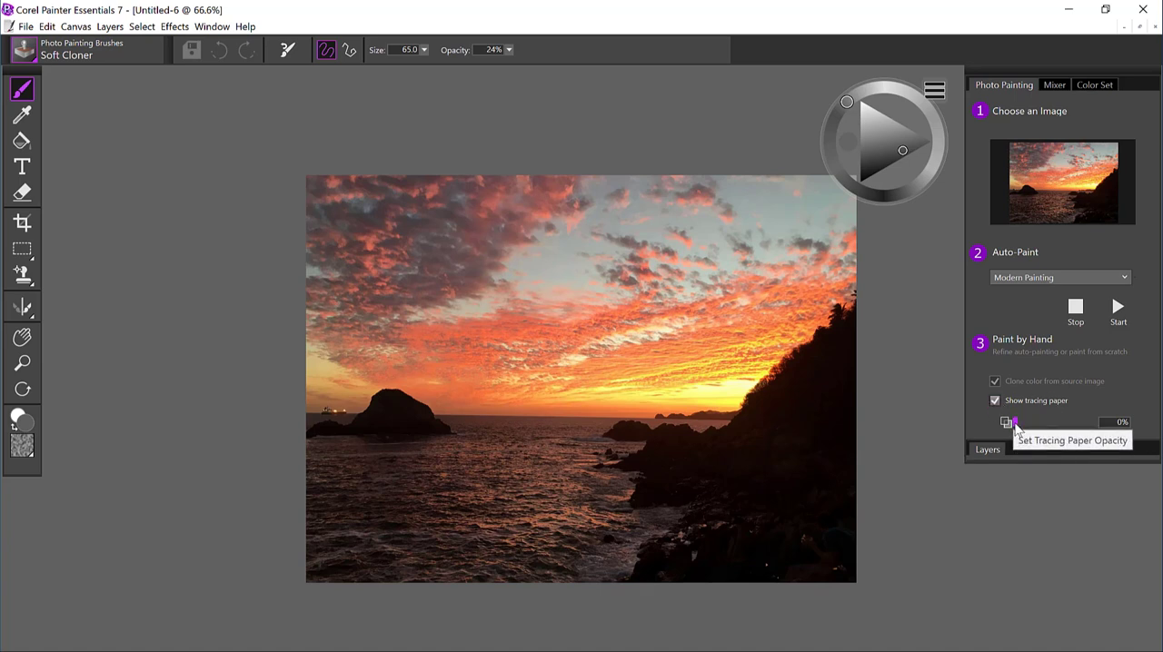
left_click_drag(1009, 421, 1062, 422)
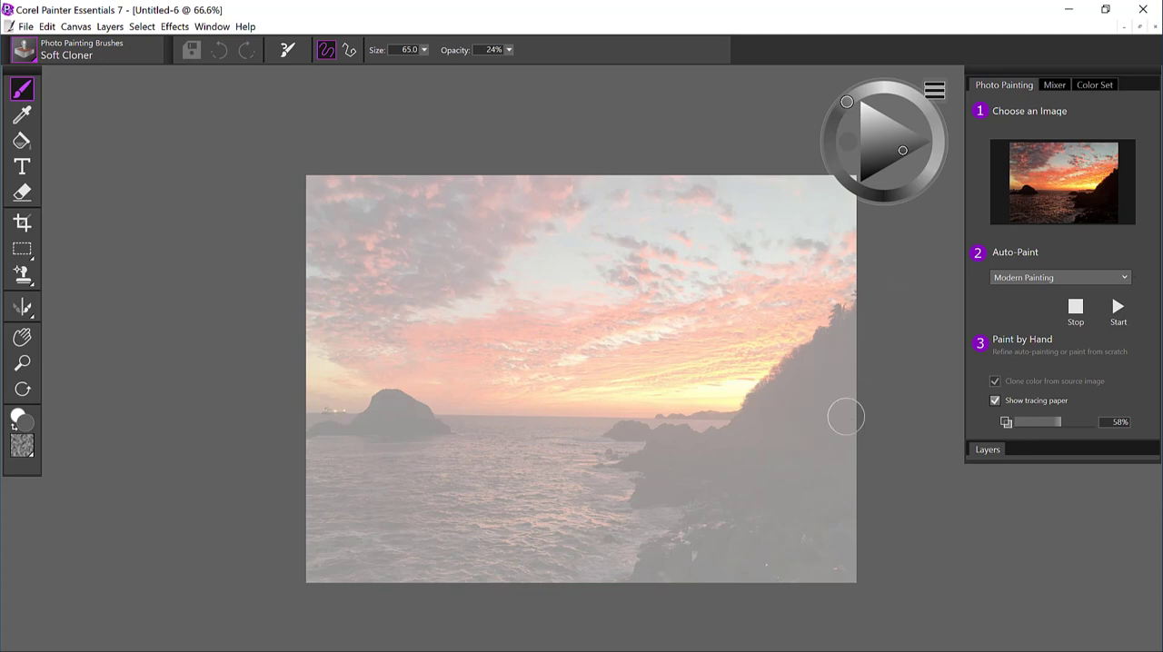
left_click(996, 401)
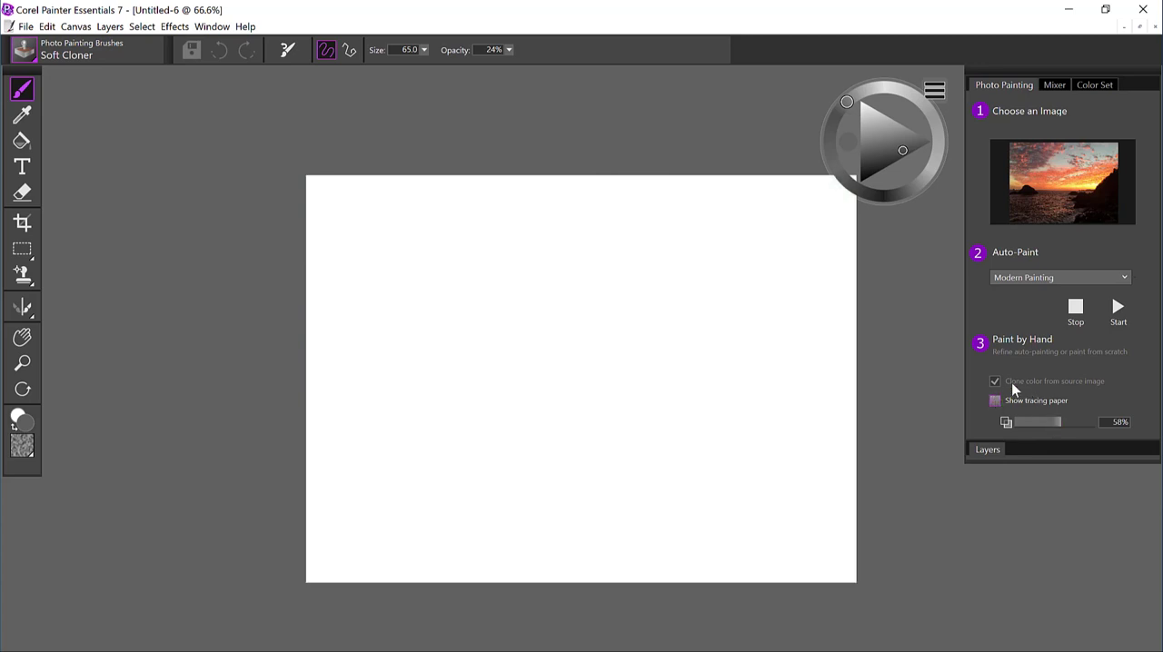
Run Auto-Paint with Modern Painting to render the sunset onto the canvas, then stop it.
left_click(1057, 277)
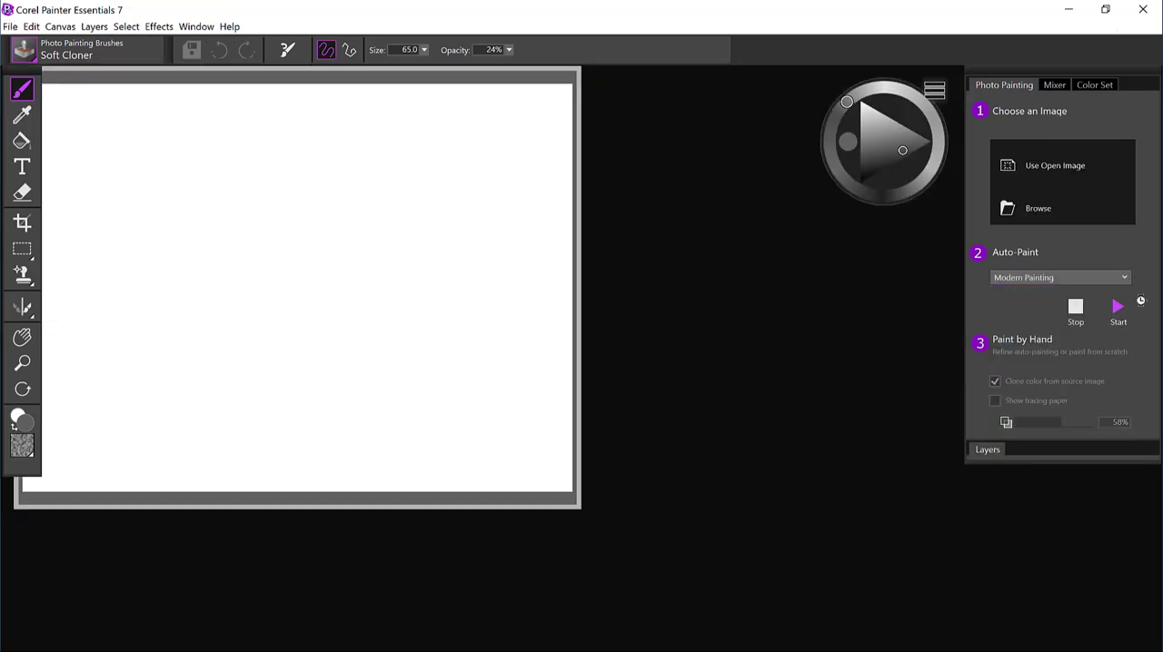
left_click(1120, 307)
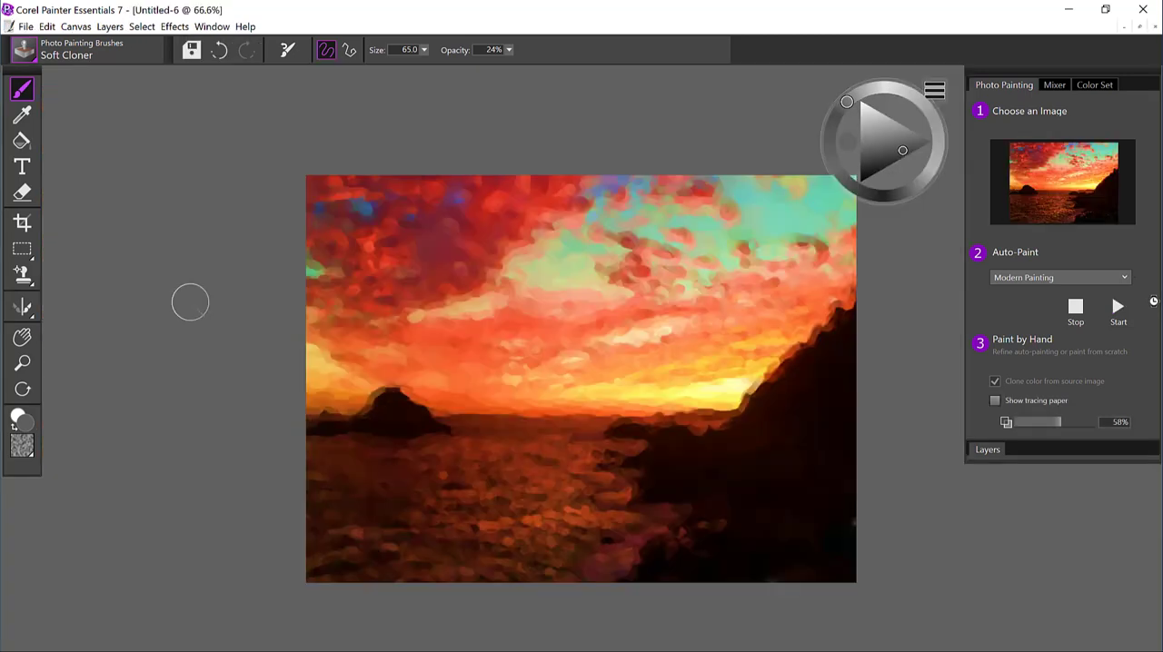
left_click(22, 363)
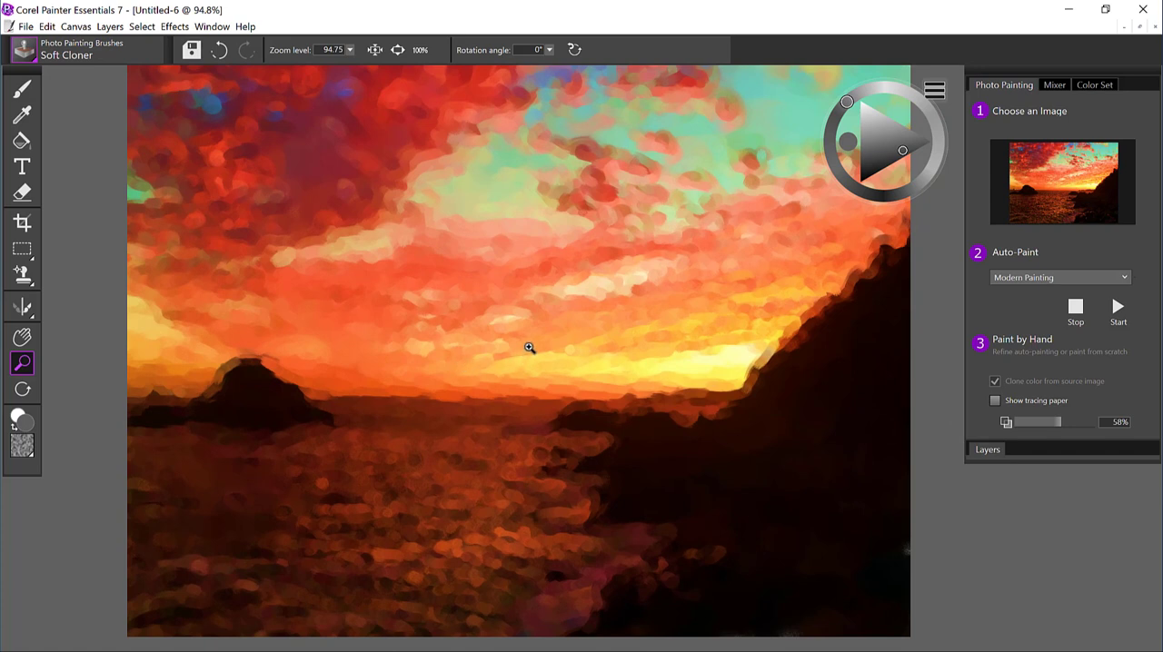
mouse_move(449, 269)
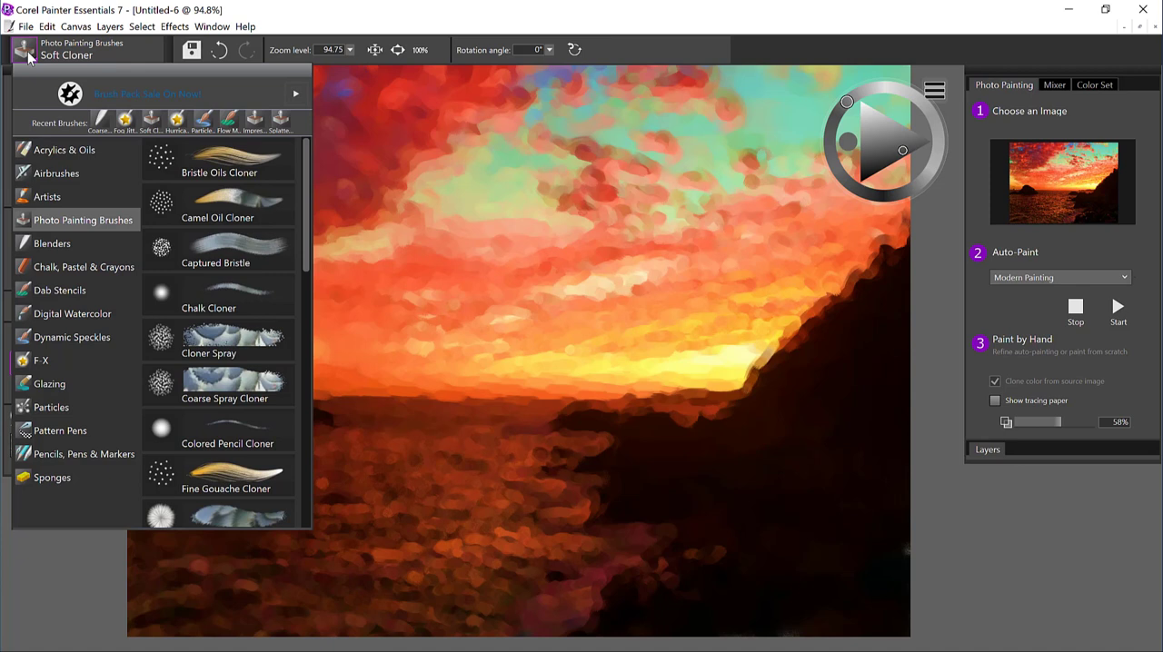
mouse_move(130, 225)
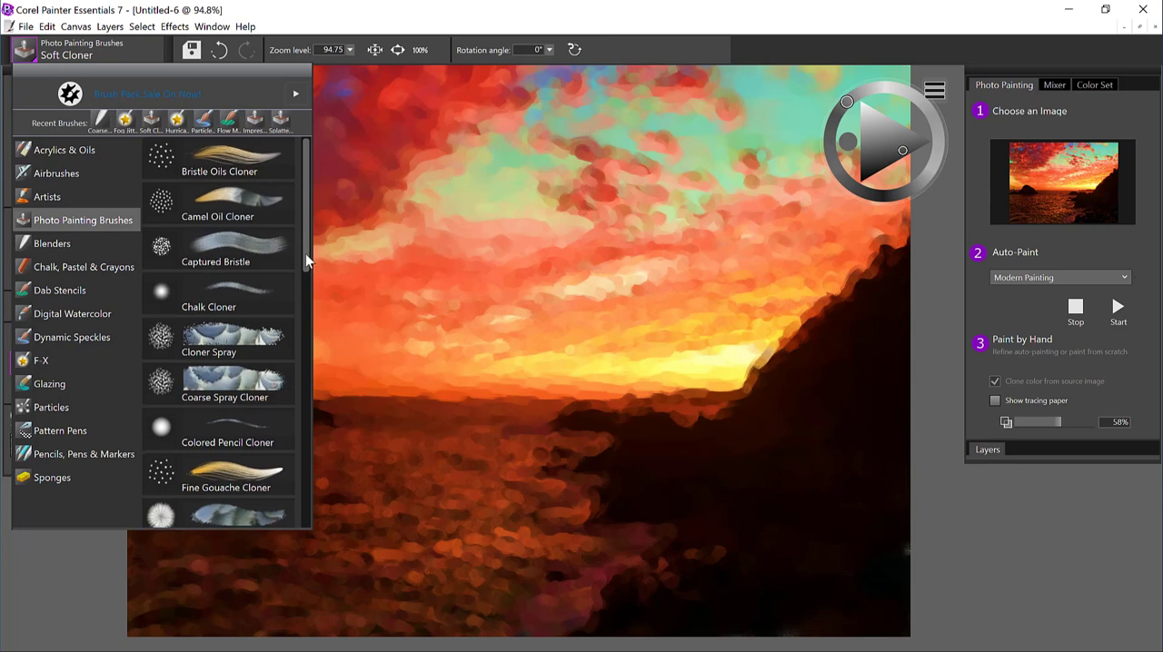
Choose the Splattery Clone Spray brush from the Photo Painting Brushes list.
scroll("down", 3)
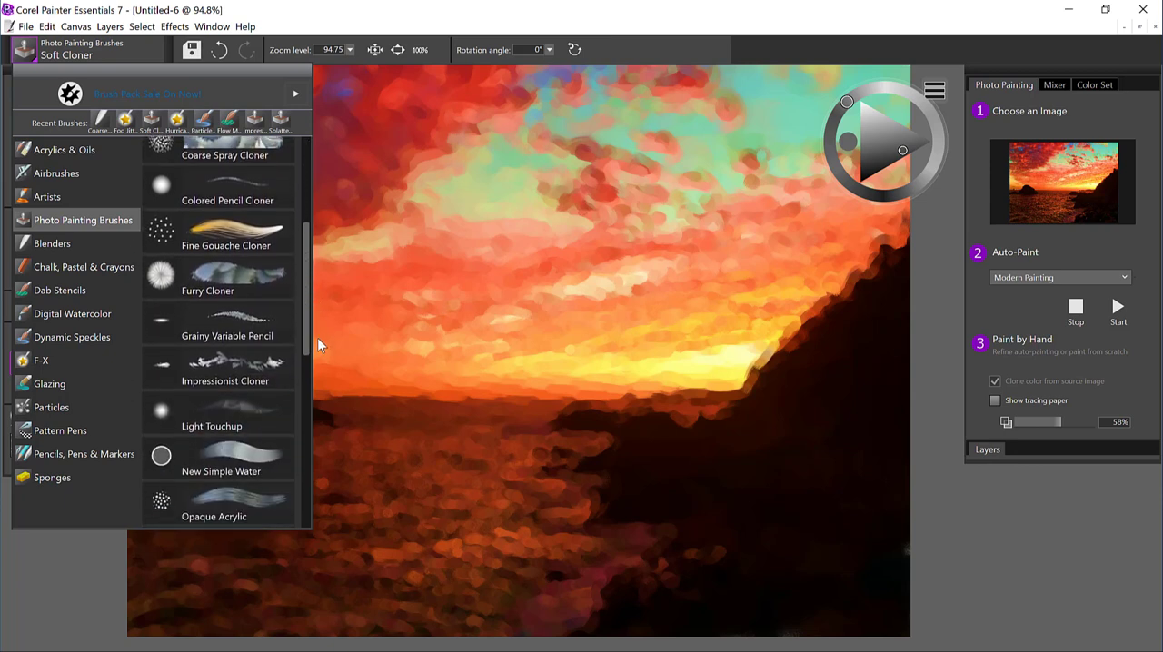
scroll("down", 3)
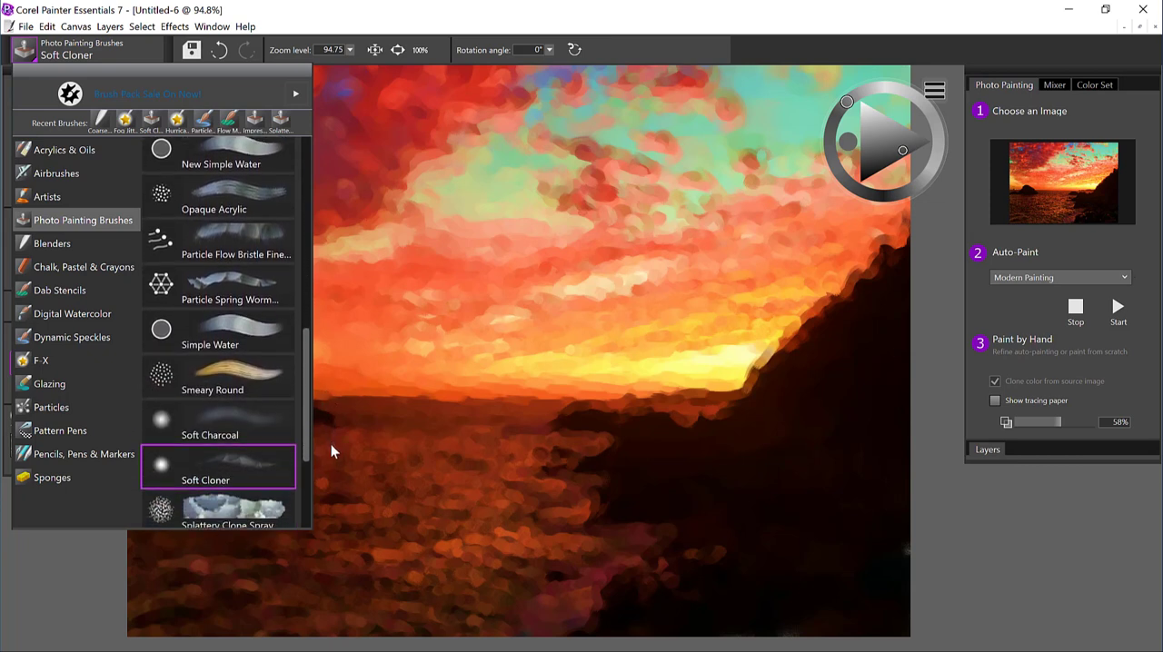
scroll("down", 3)
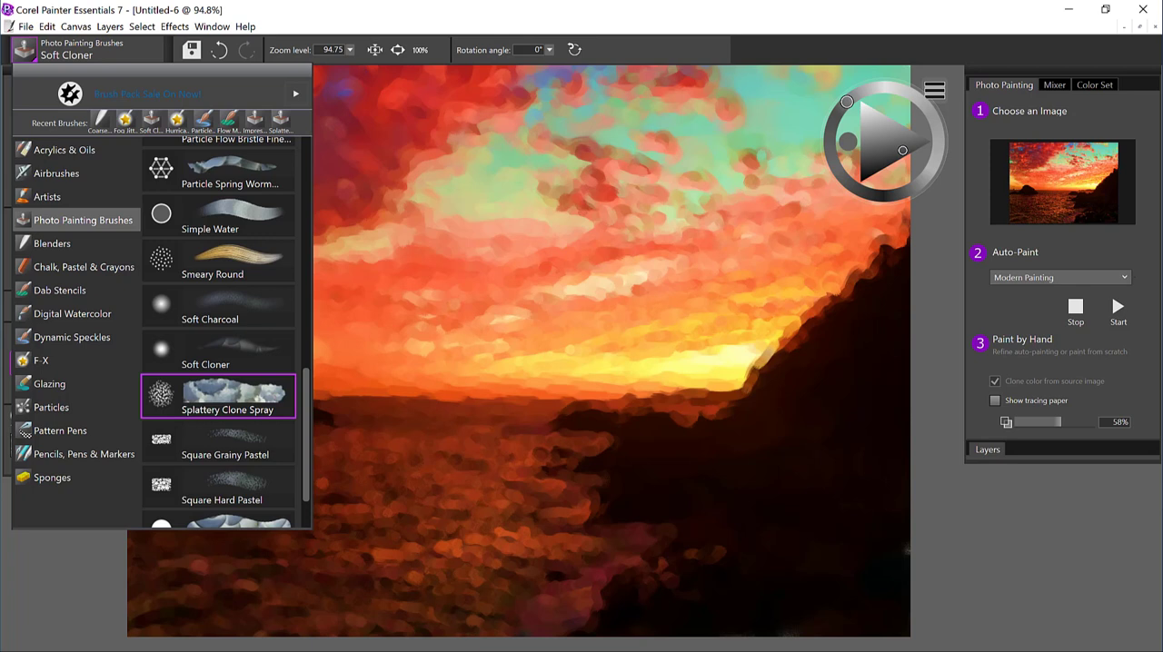
left_click(218, 394)
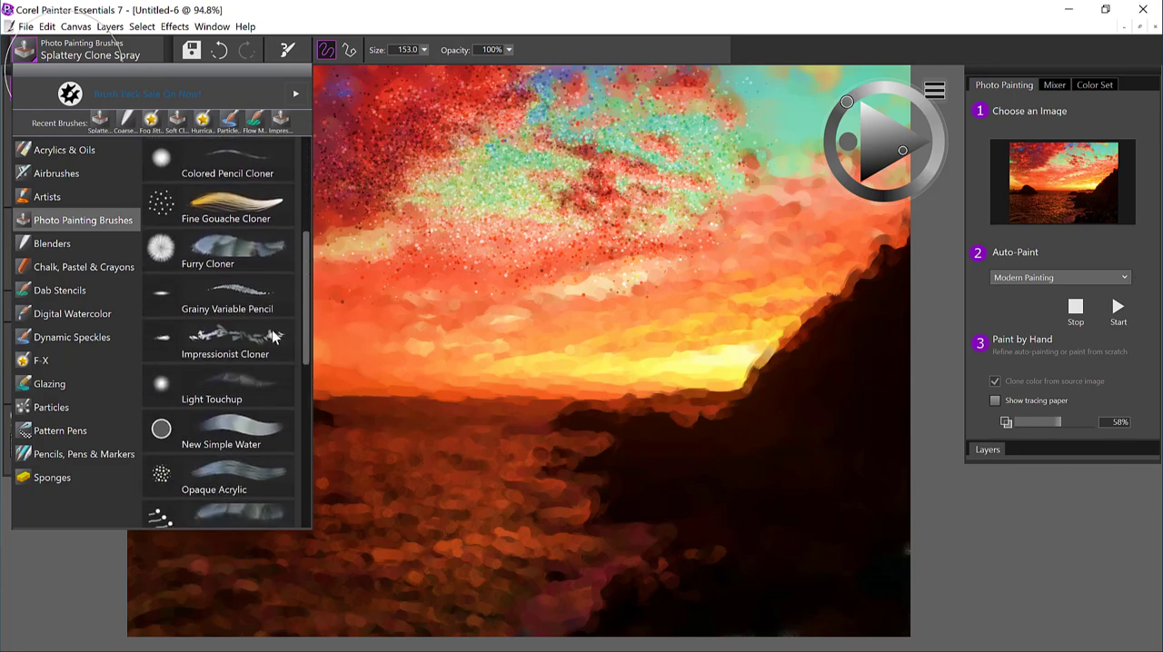
Choose the Impressionist Cloner brush to repaint the speckled sky.
left_click(225, 352)
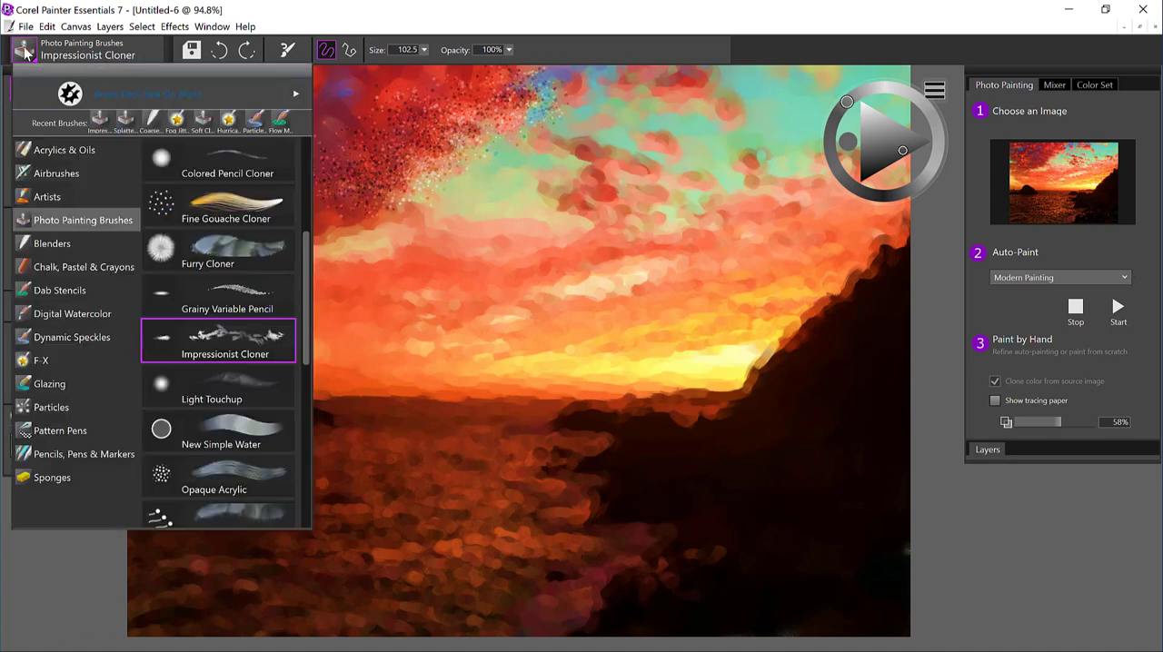
mouse_move(118, 222)
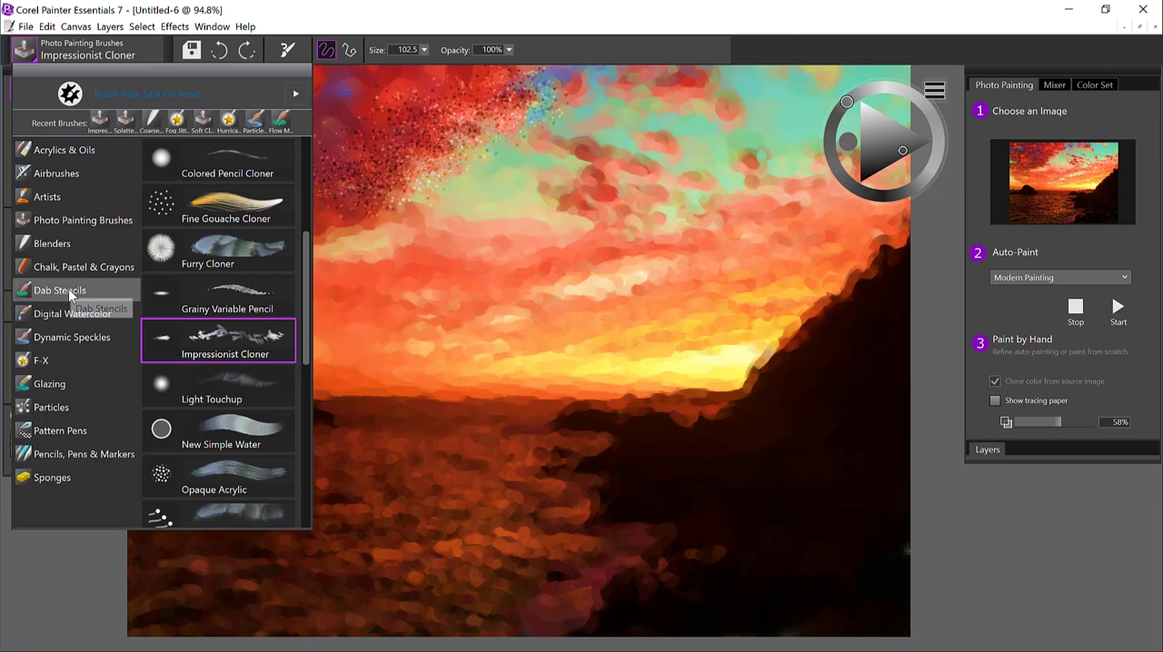
Choose the Flow Map - Burst dab stencil brush with the Madness flow map texture.
left_click(59, 291)
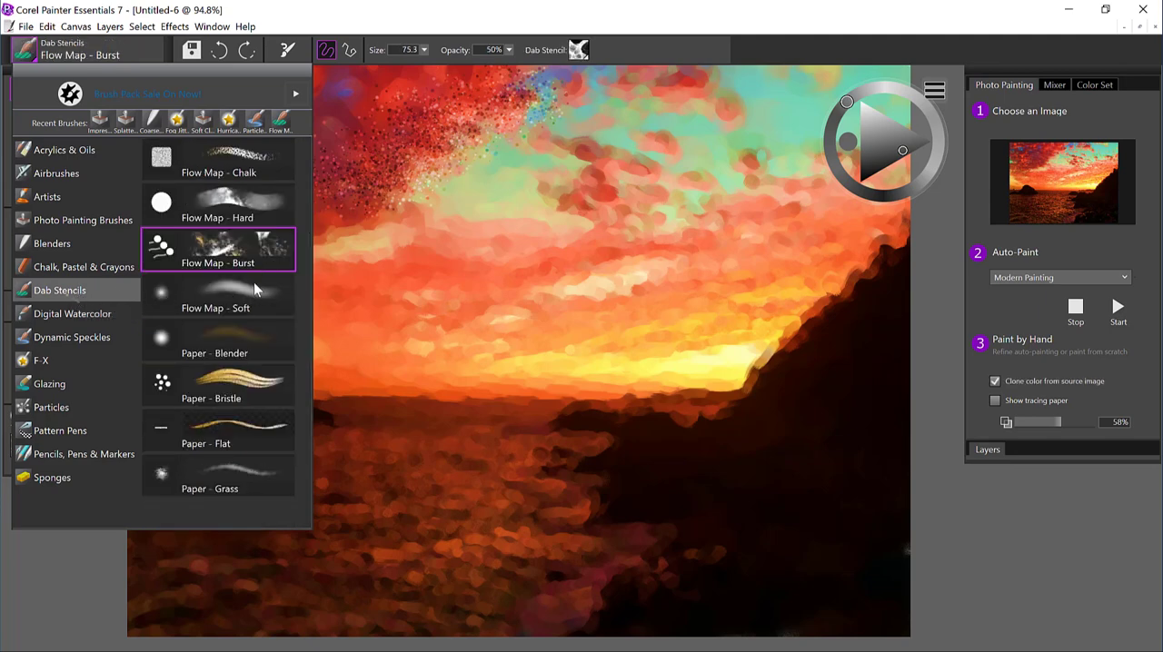
mouse_move(269, 262)
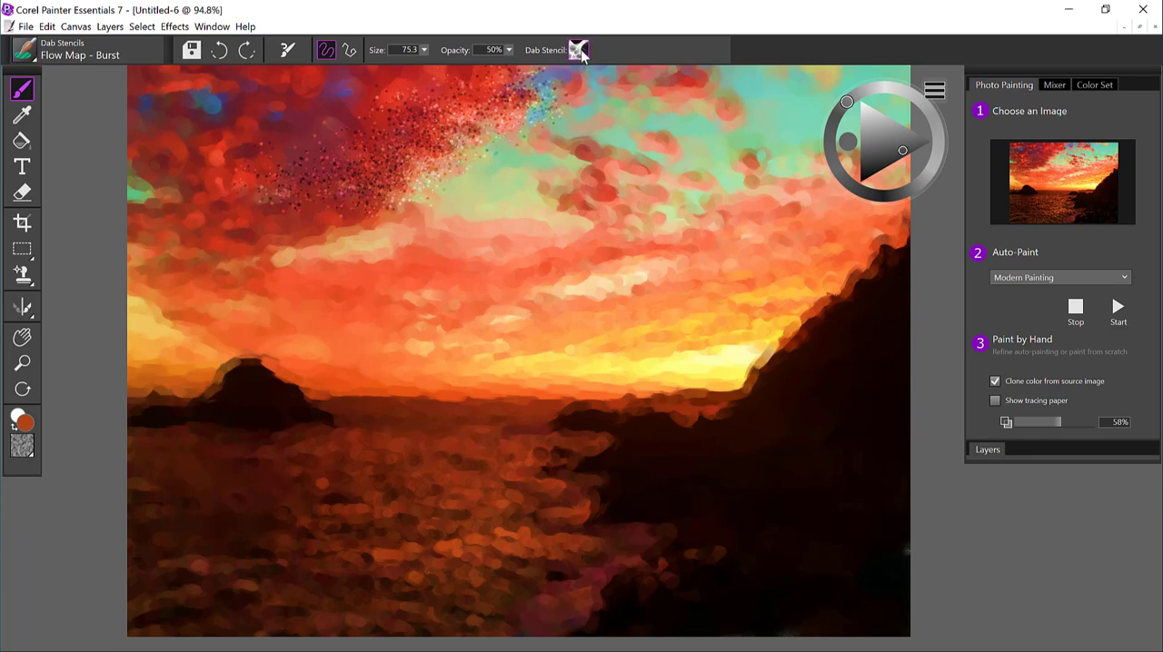
left_click(578, 51)
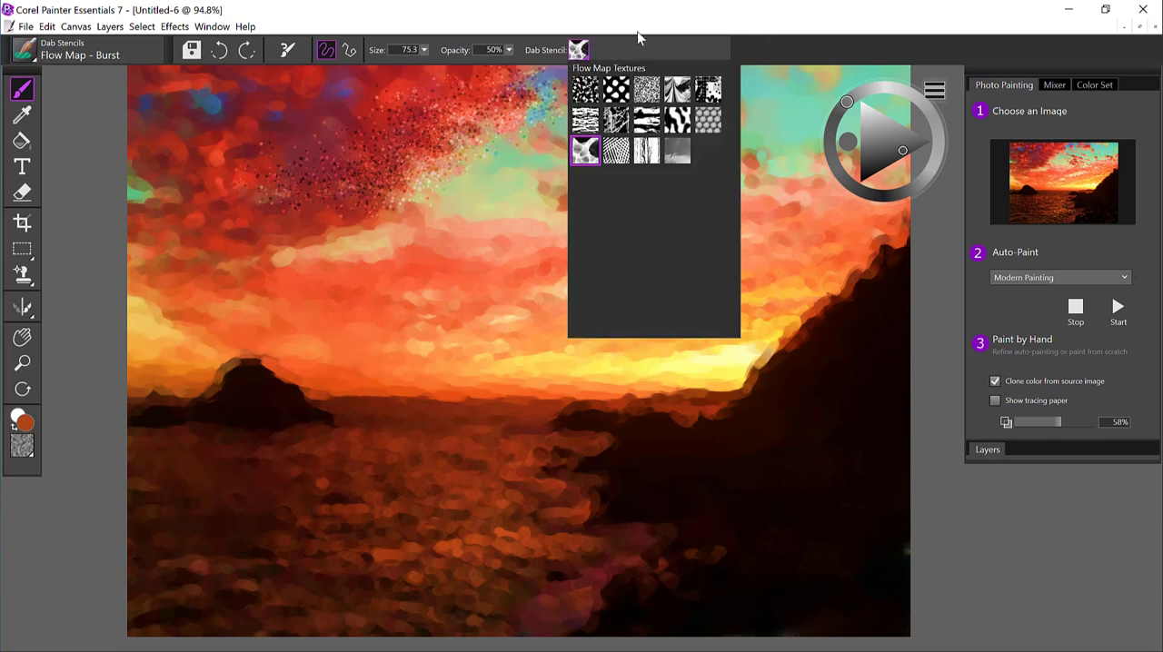
mouse_move(676, 222)
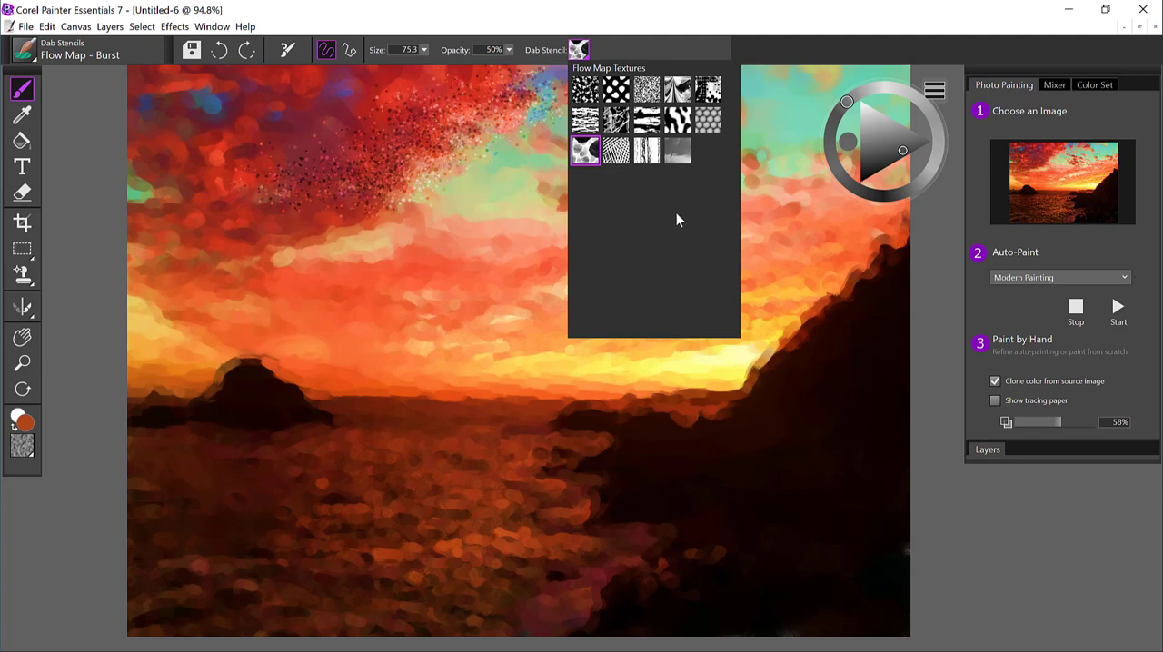
mouse_move(709, 89)
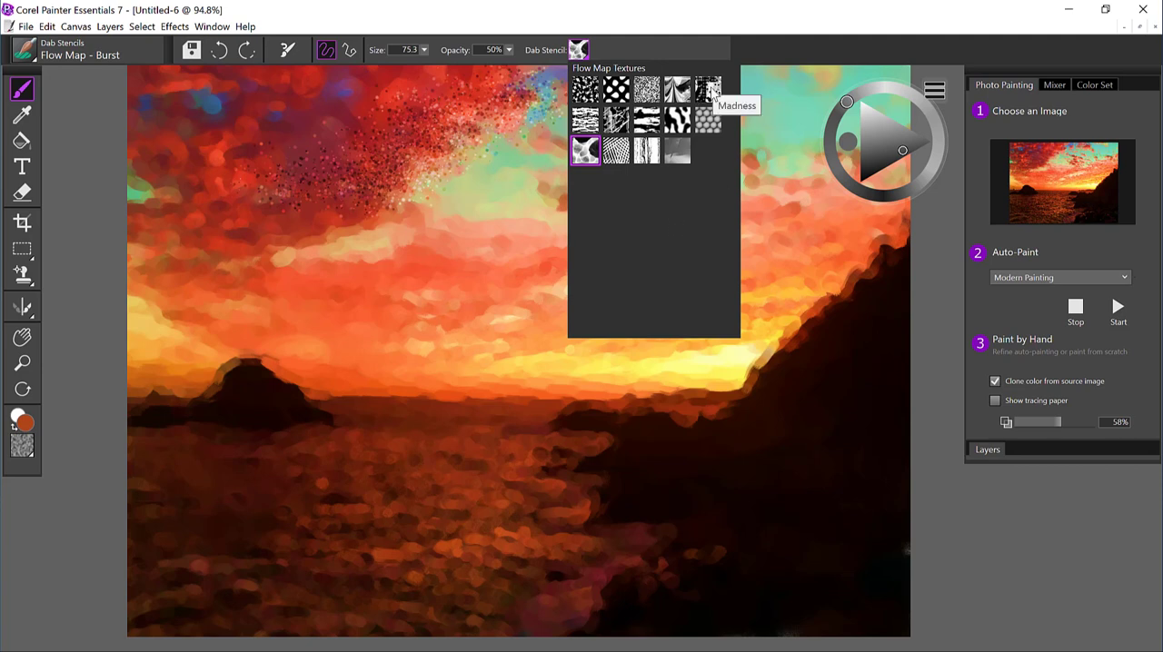
left_click(578, 51)
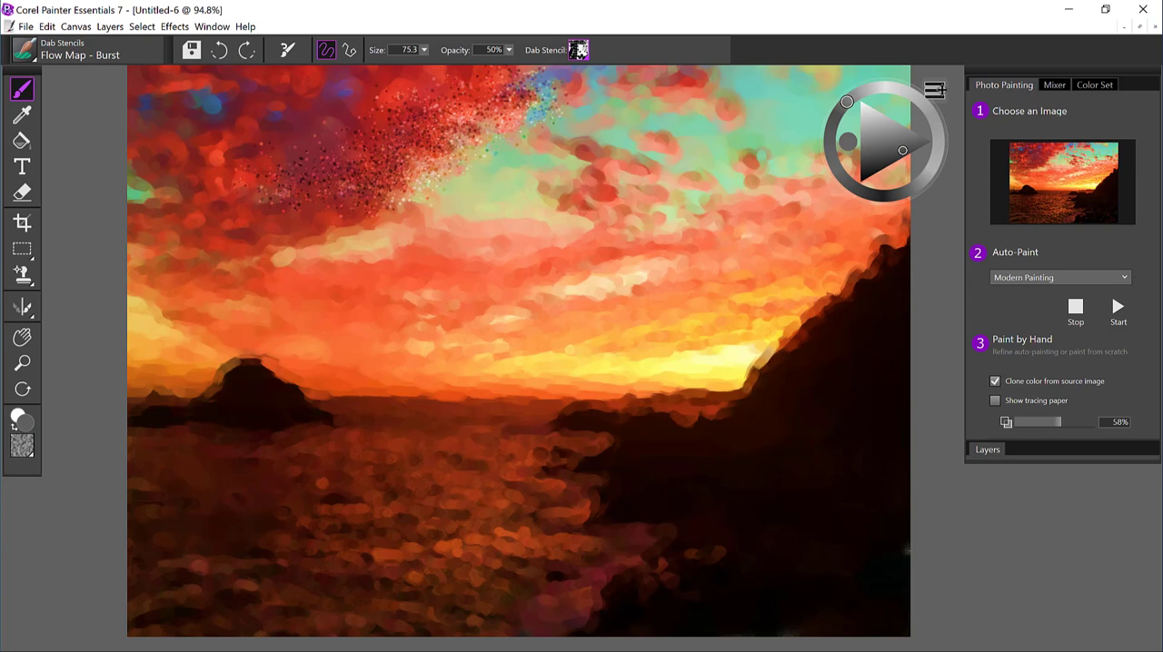
left_click(996, 380)
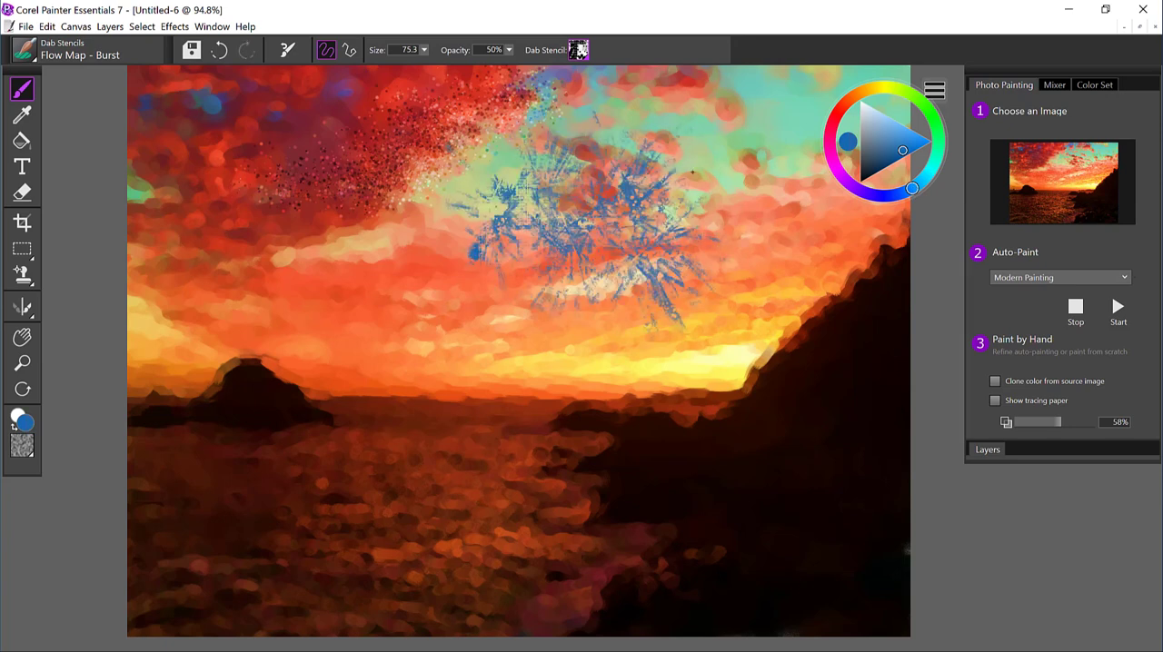
left_click(578, 51)
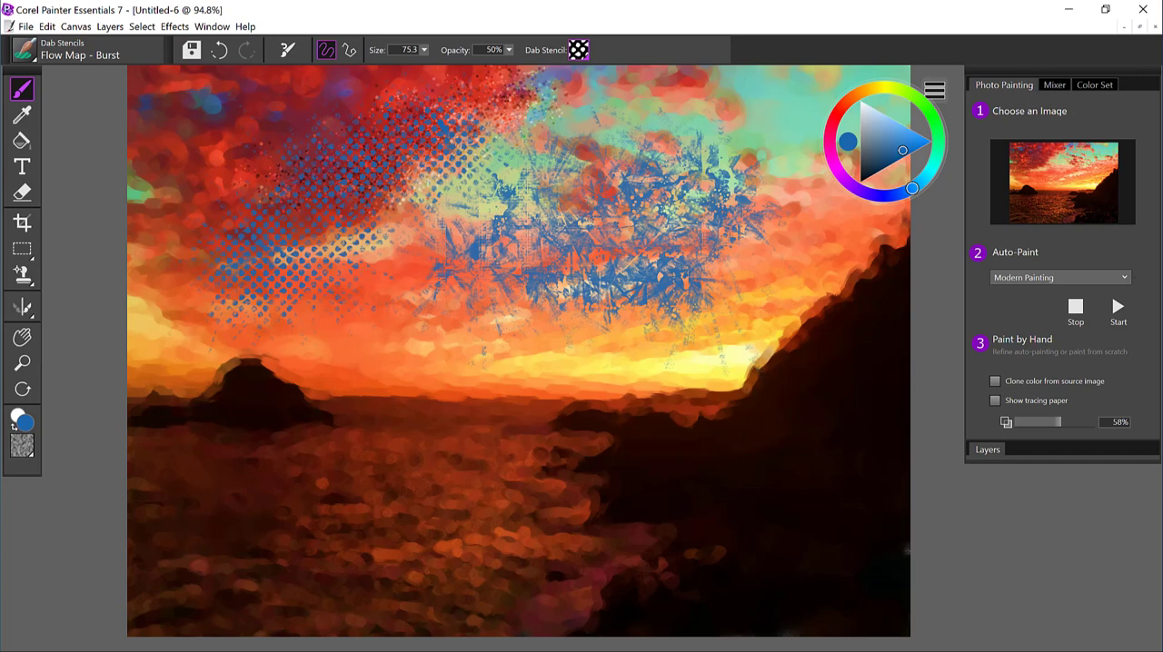
left_click(218, 50)
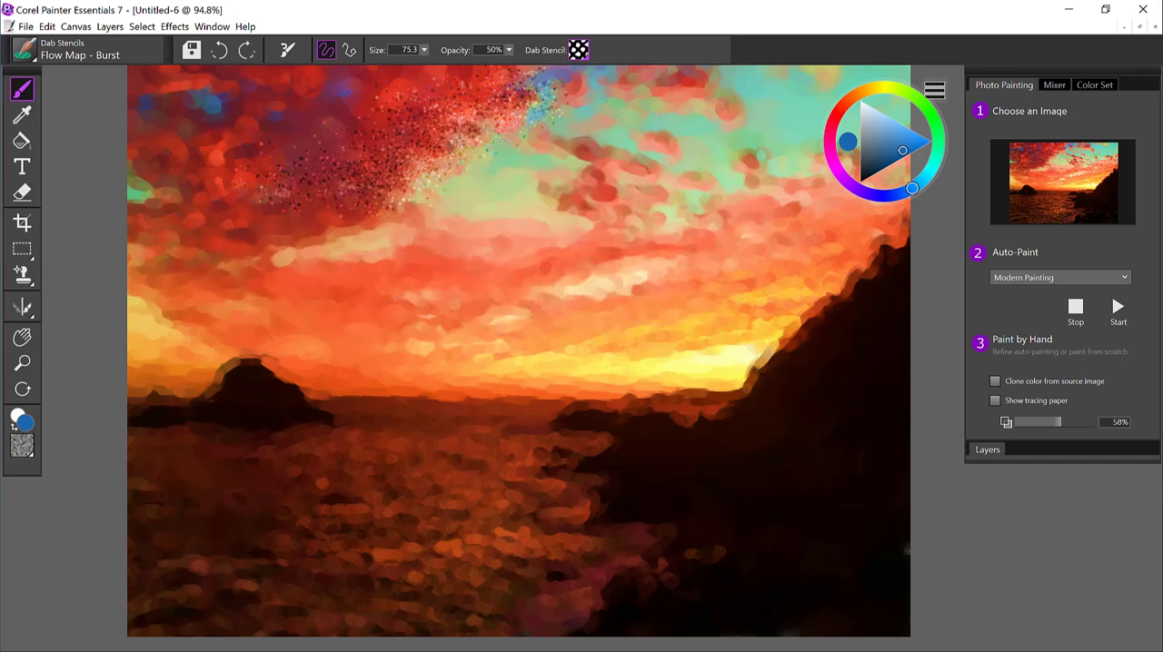
left_click(578, 51)
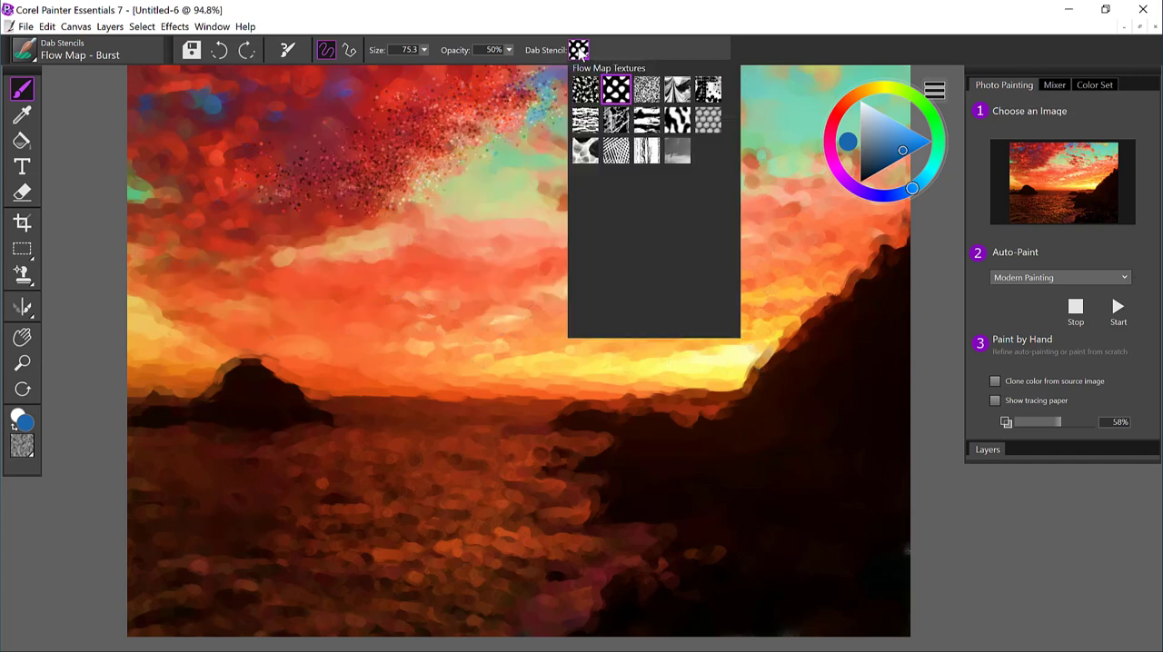
mouse_move(616, 89)
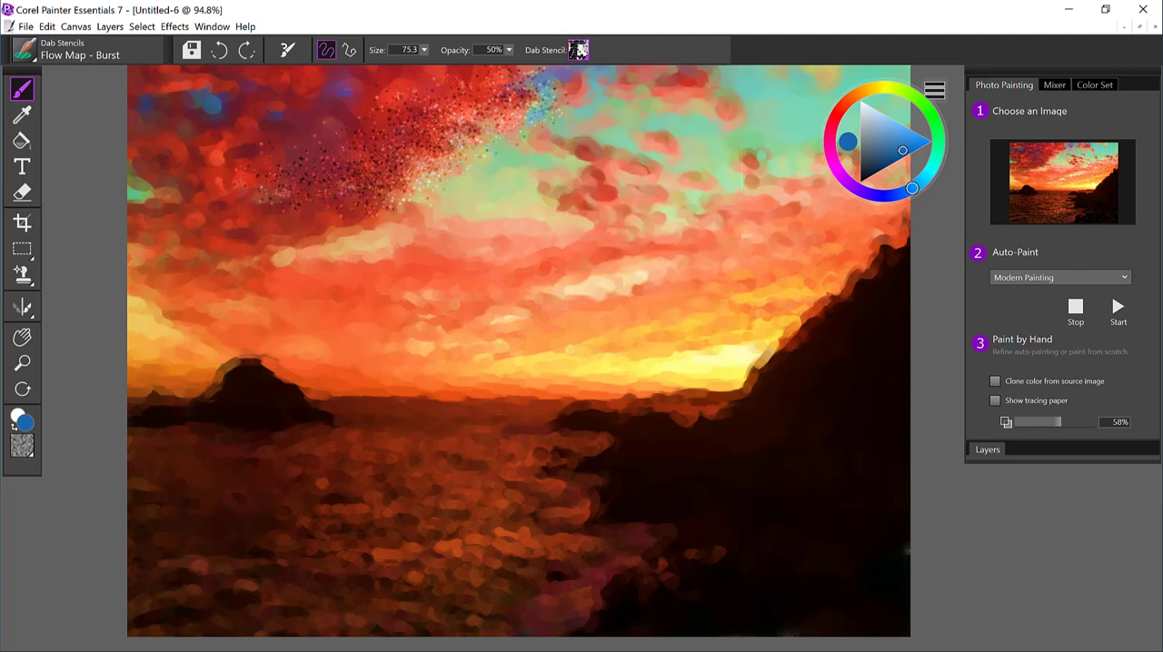
Switch on Use Clone Color and cover the sky with textured Flow Map - Burst dabs.
left_click(934, 91)
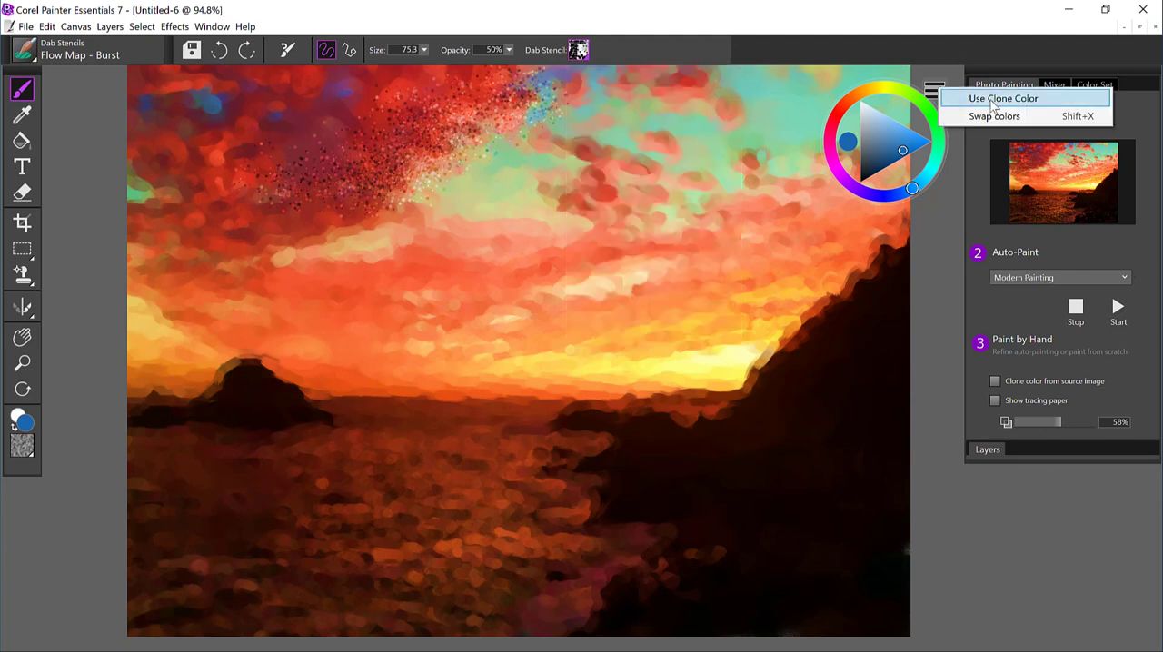
left_click(1001, 98)
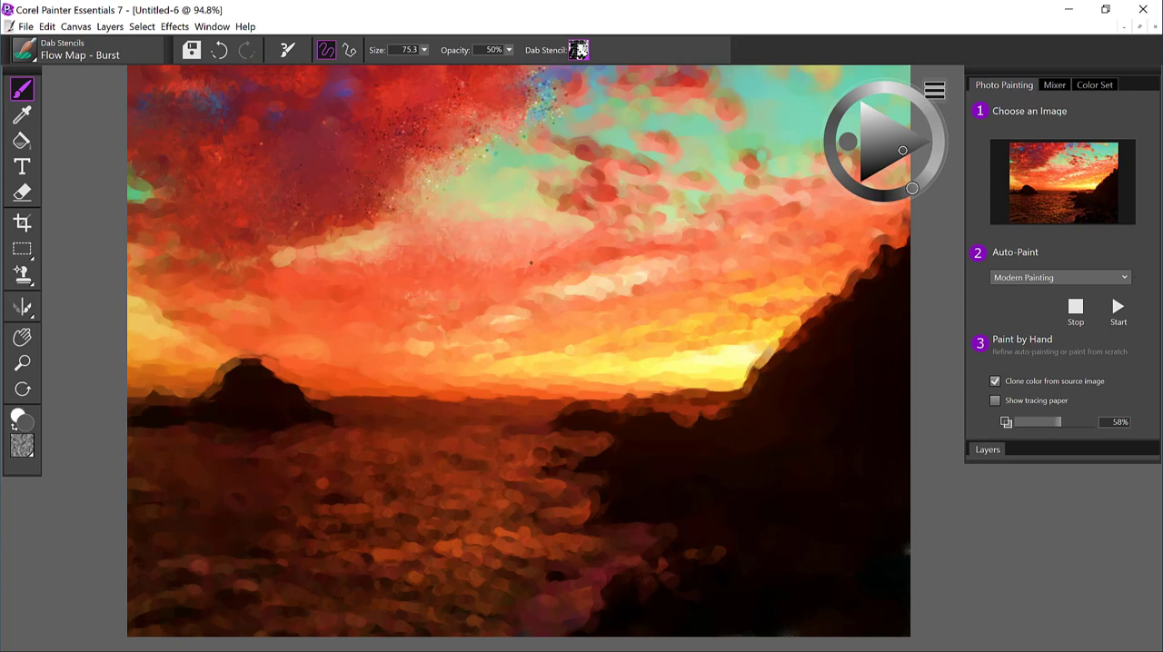
left_click(572, 181)
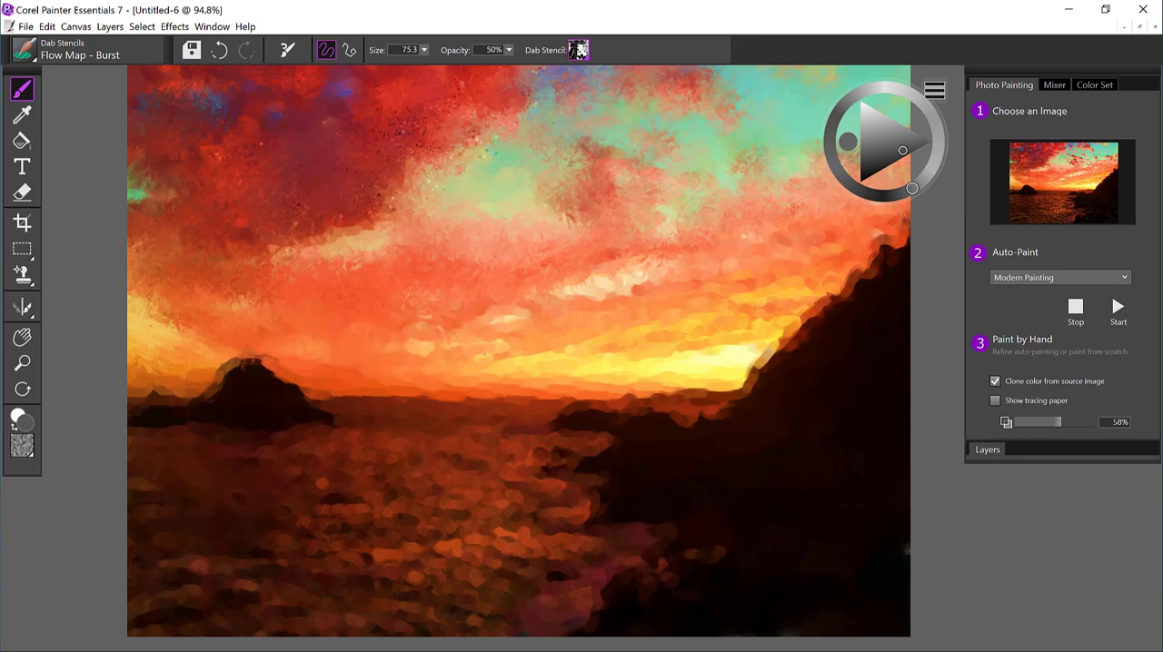
left_click(421, 51)
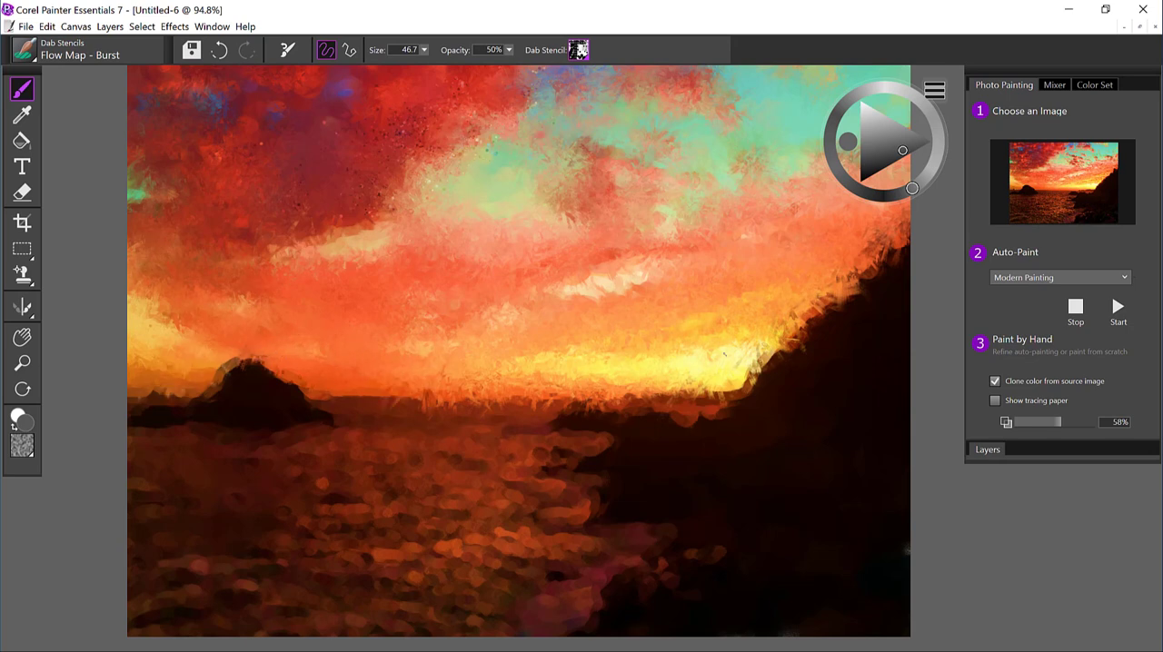
left_click(22, 87)
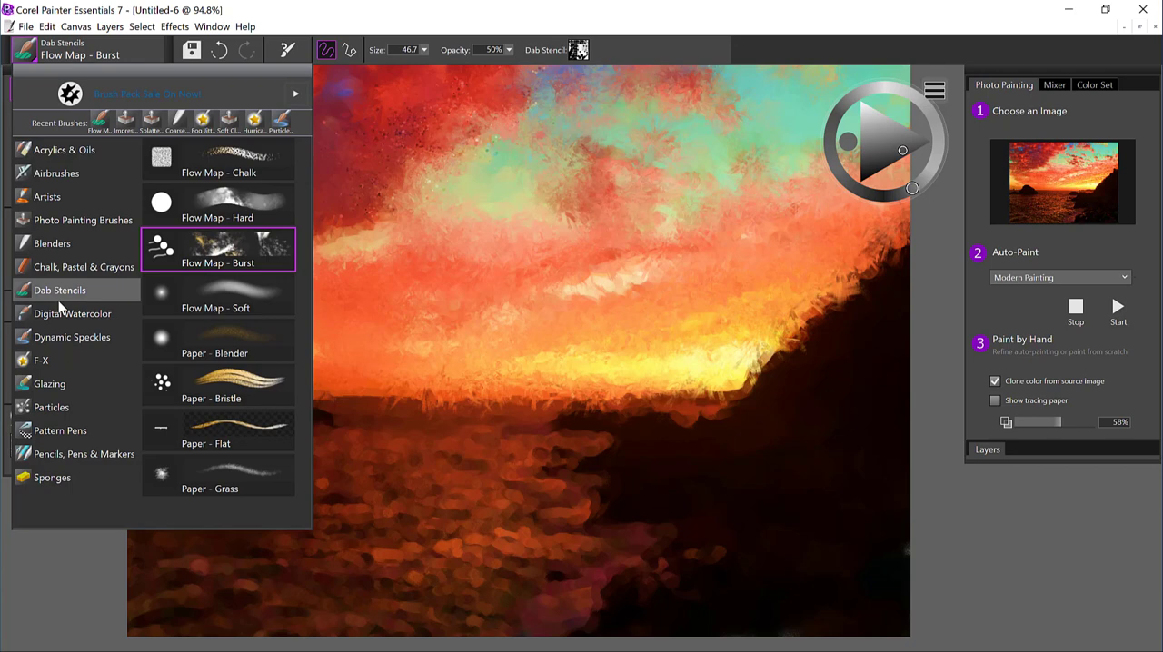
mouse_move(109, 342)
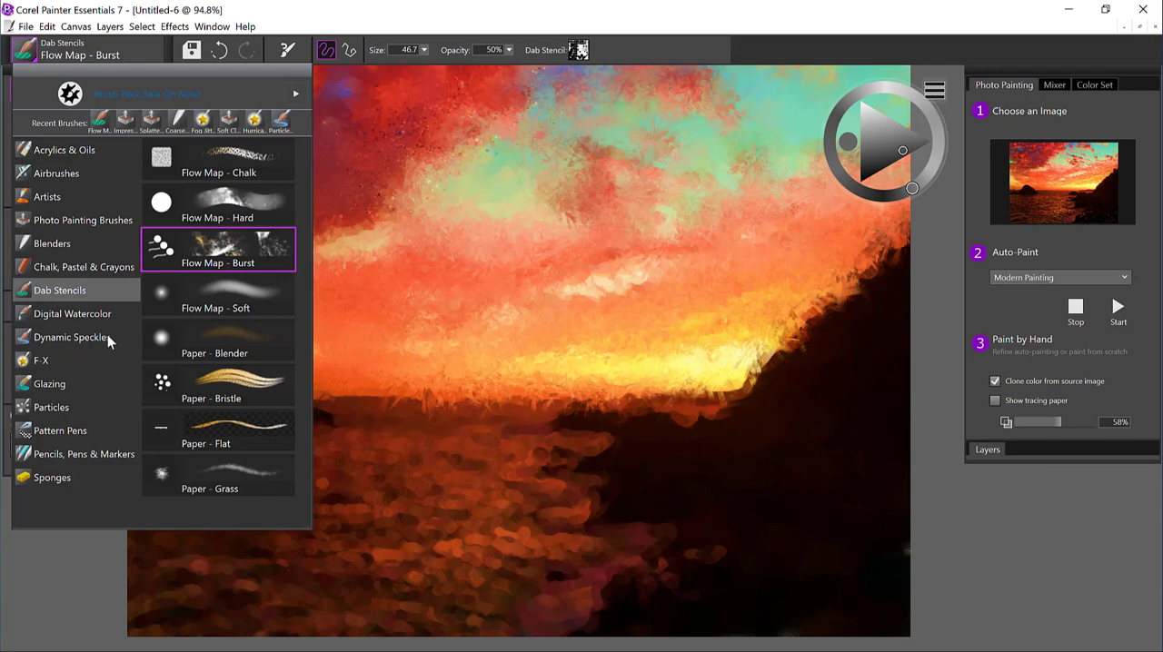
Choose the Dynamic Speckles Particle Grainy brush with Use Clone Color enabled.
left_click(72, 338)
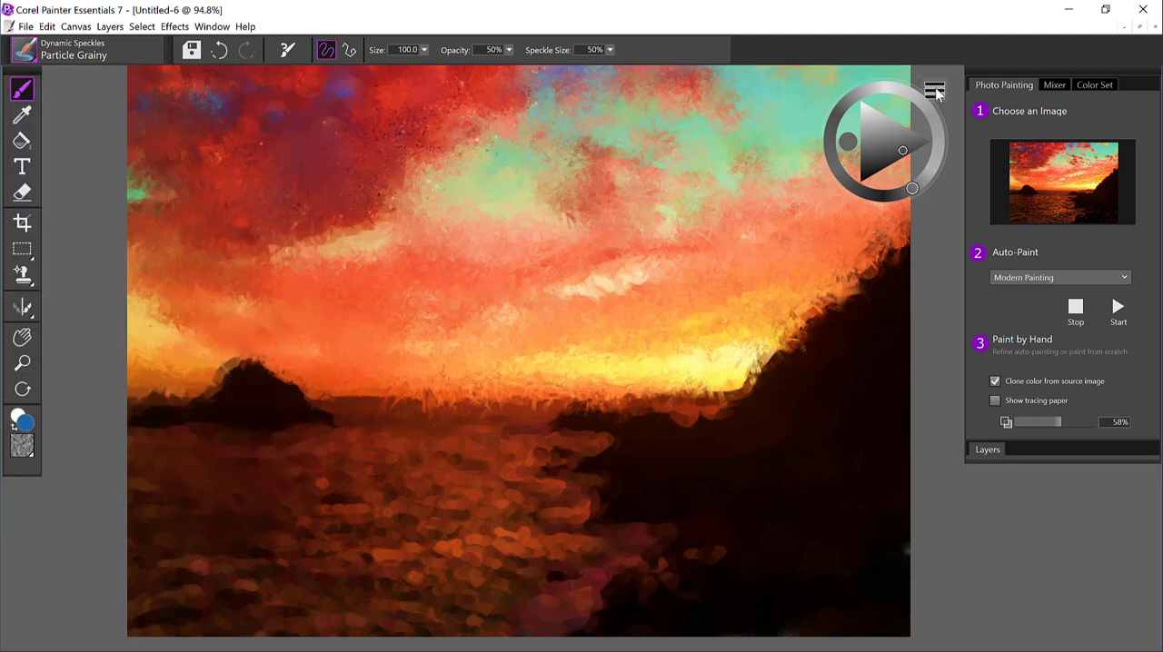
left_click(996, 380)
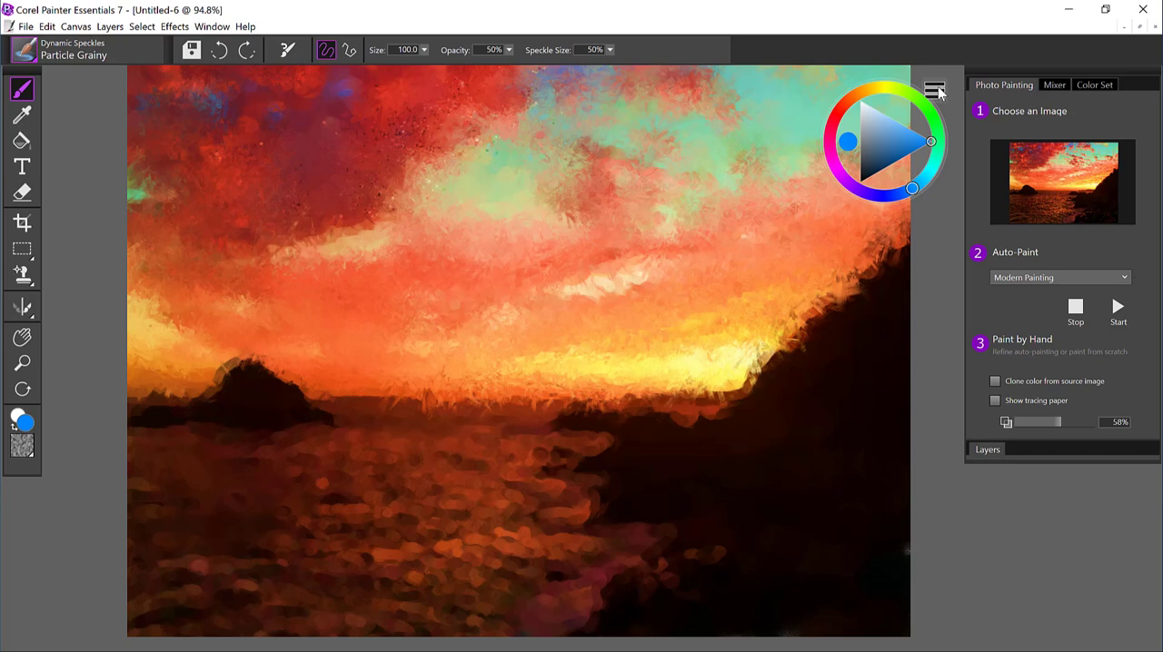
left_click(994, 380)
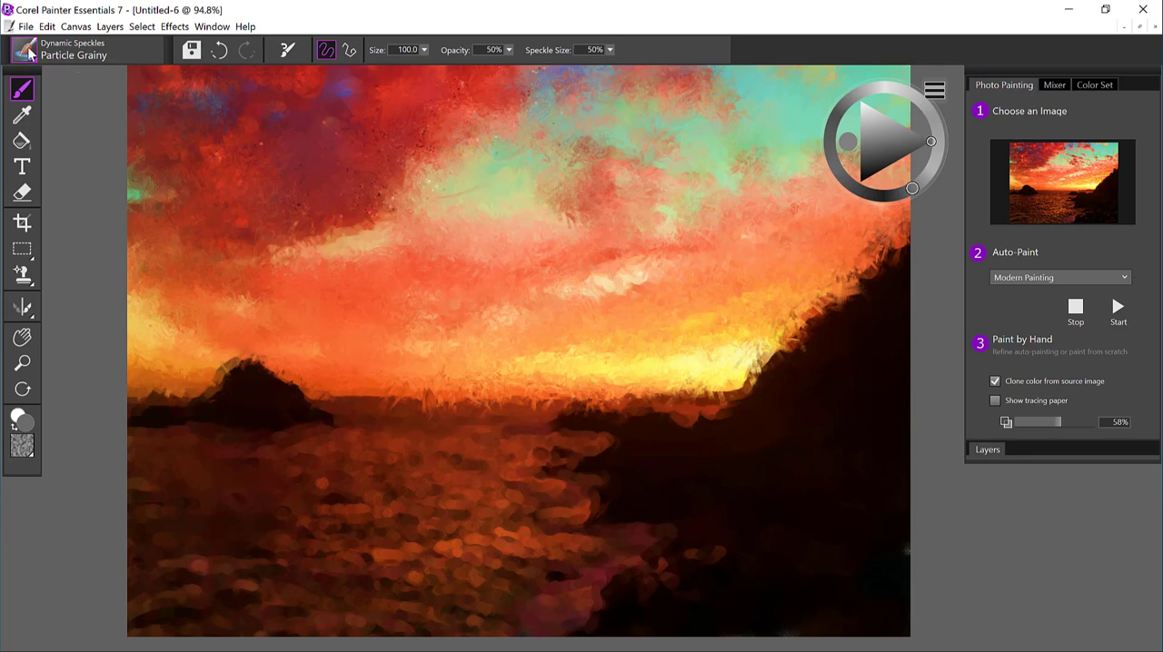
left_click(22, 49)
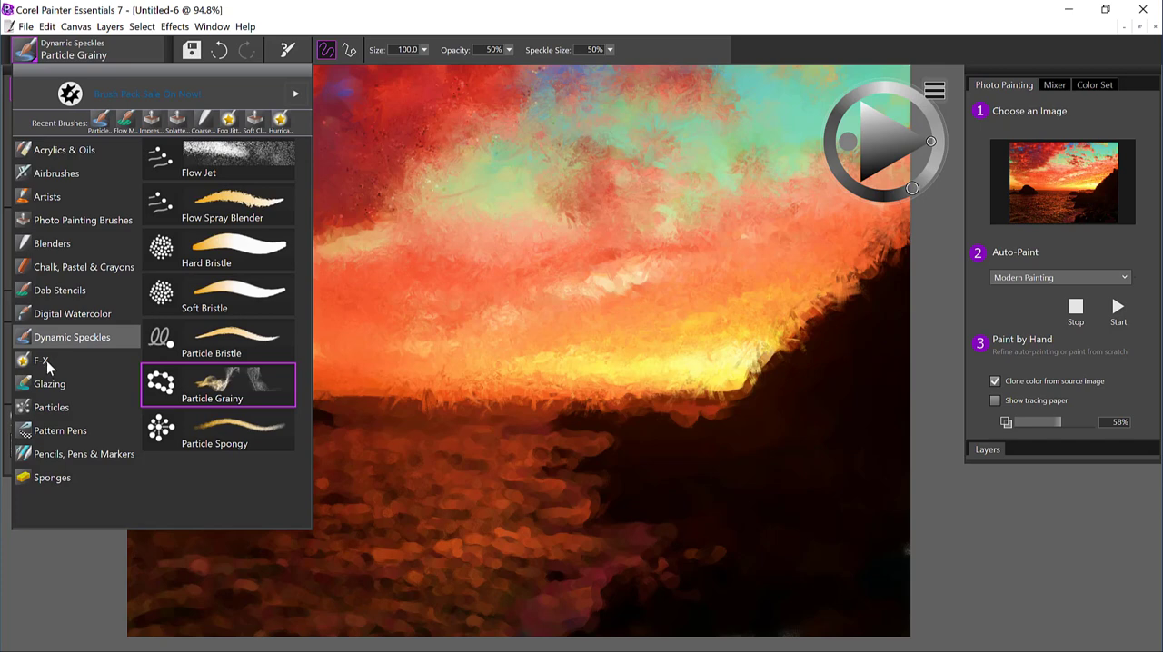
Brush F-X Fog Jitter over the horizon and dark hillside.
left_click(42, 360)
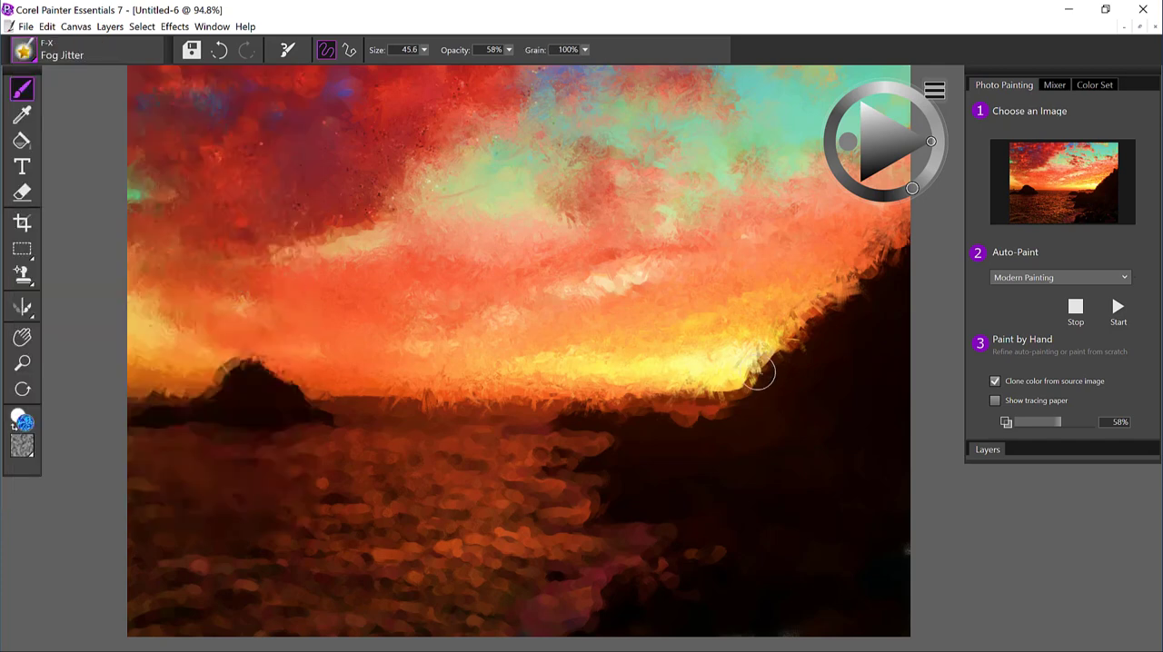
left_click_drag(760, 372, 781, 336)
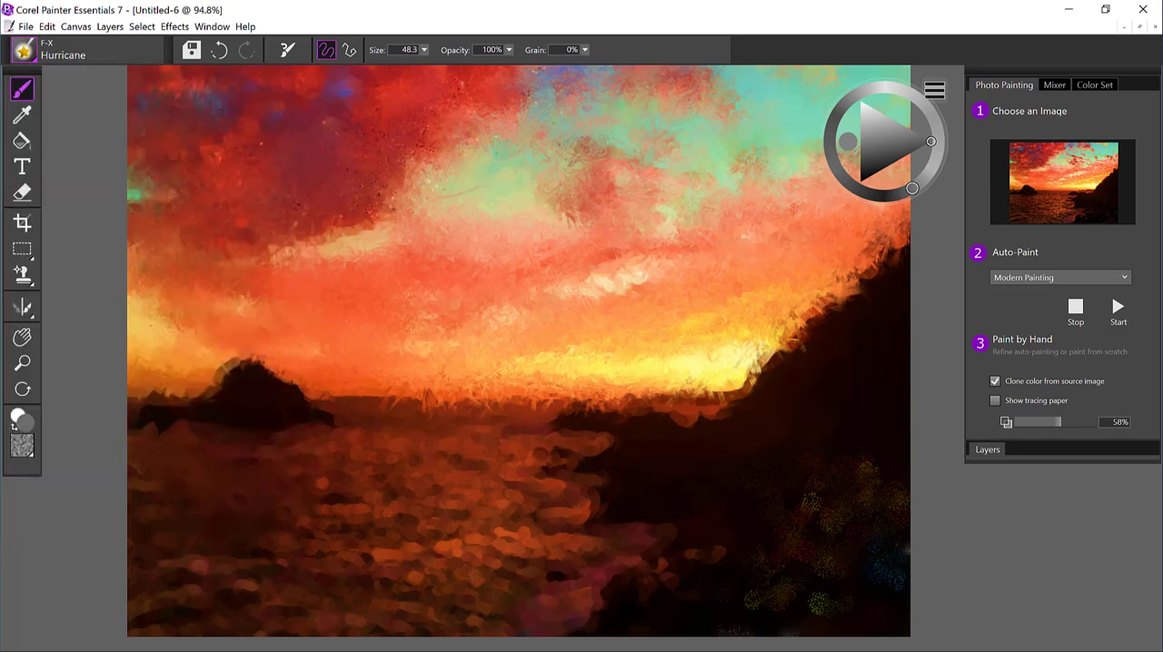
Swirl the sea below the horizon with repeated F-X Hurricane strokes.
left_click_drag(191, 436, 554, 497)
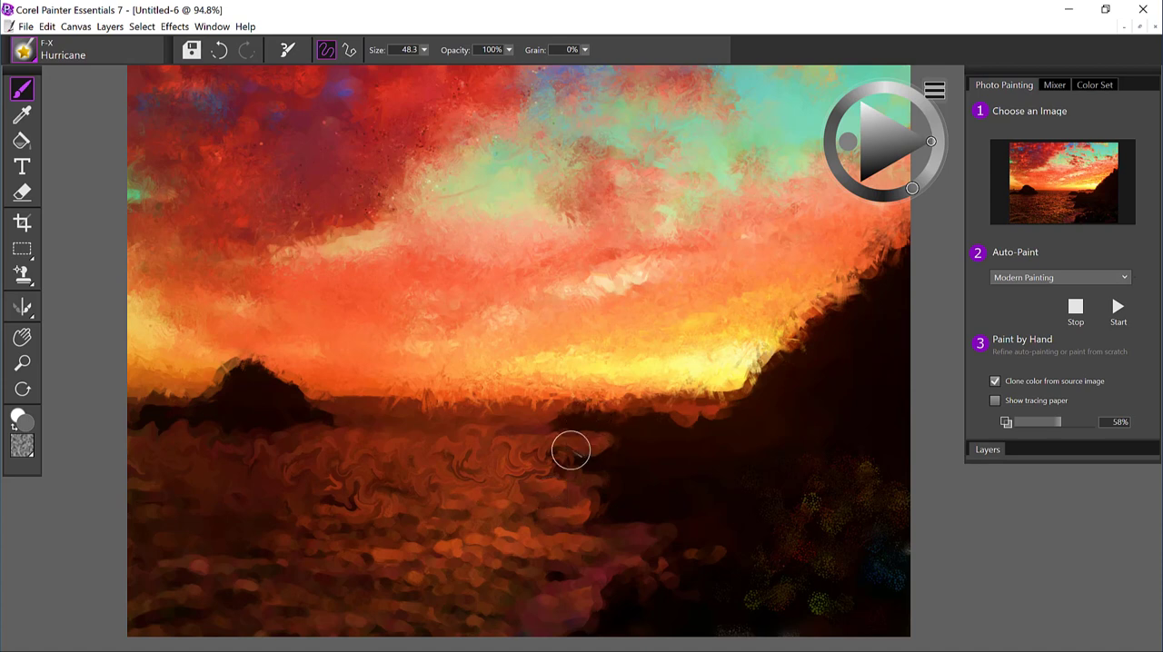
left_click_drag(571, 450, 142, 524)
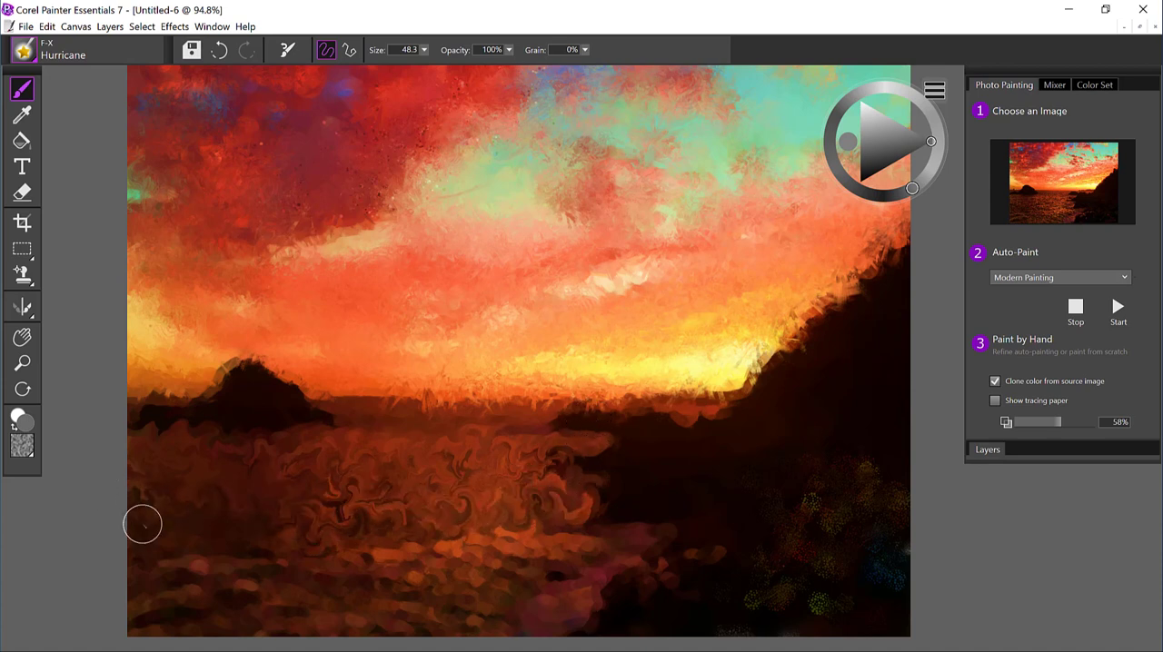
left_click_drag(141, 523, 518, 563)
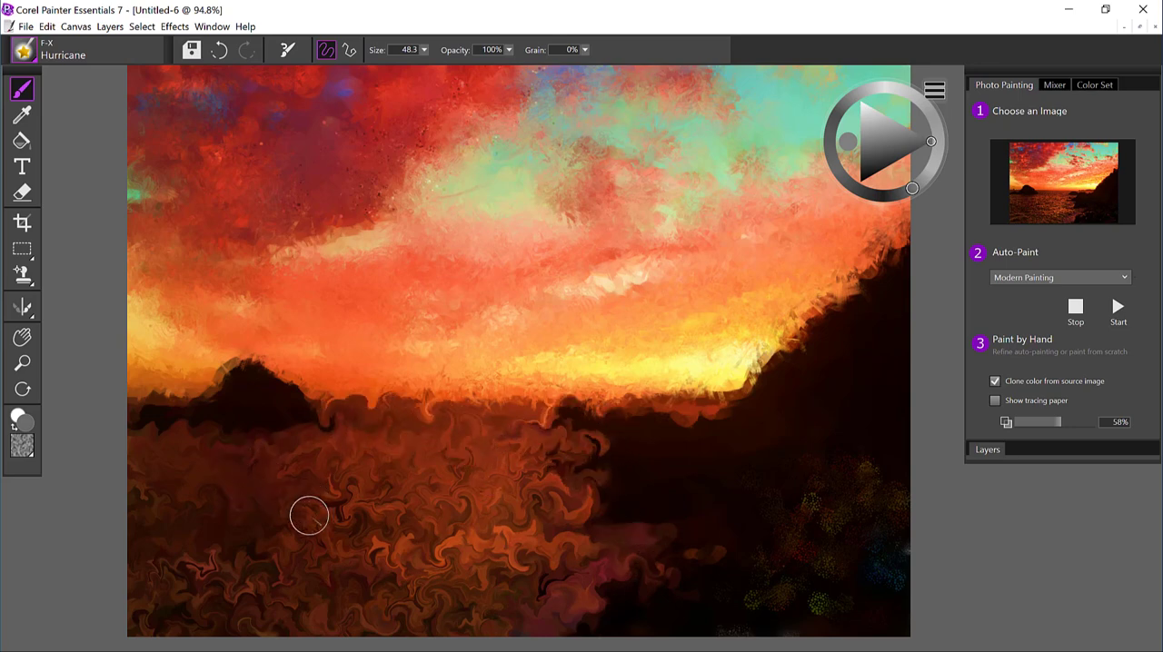
mouse_move(346, 432)
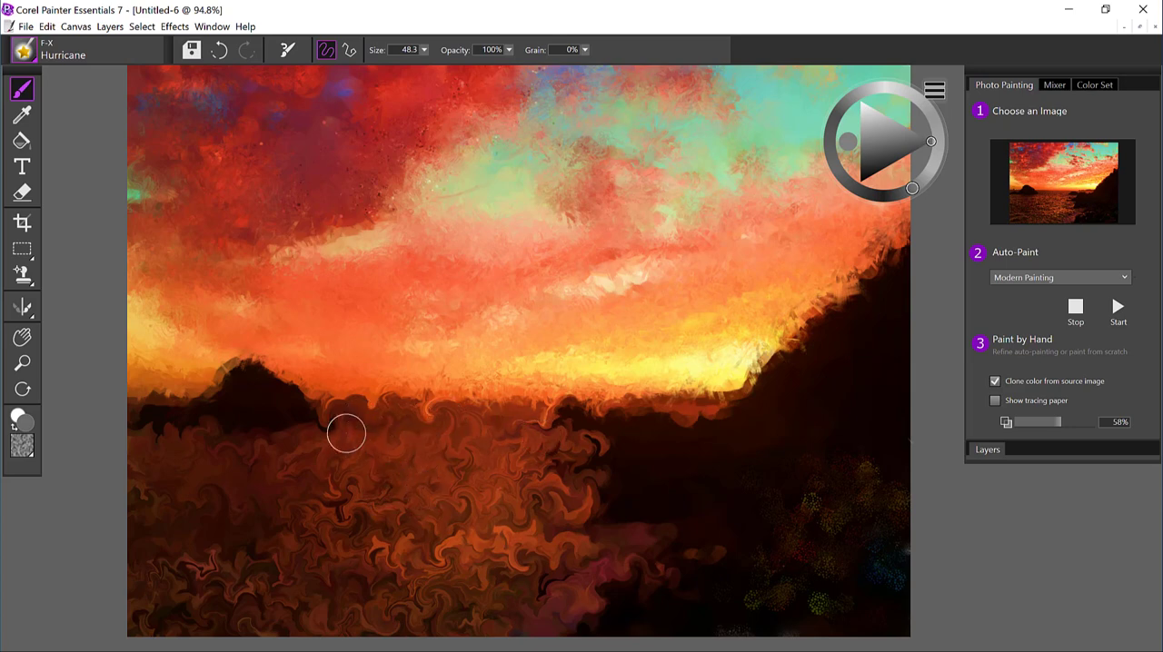
left_click_drag(346, 432, 603, 436)
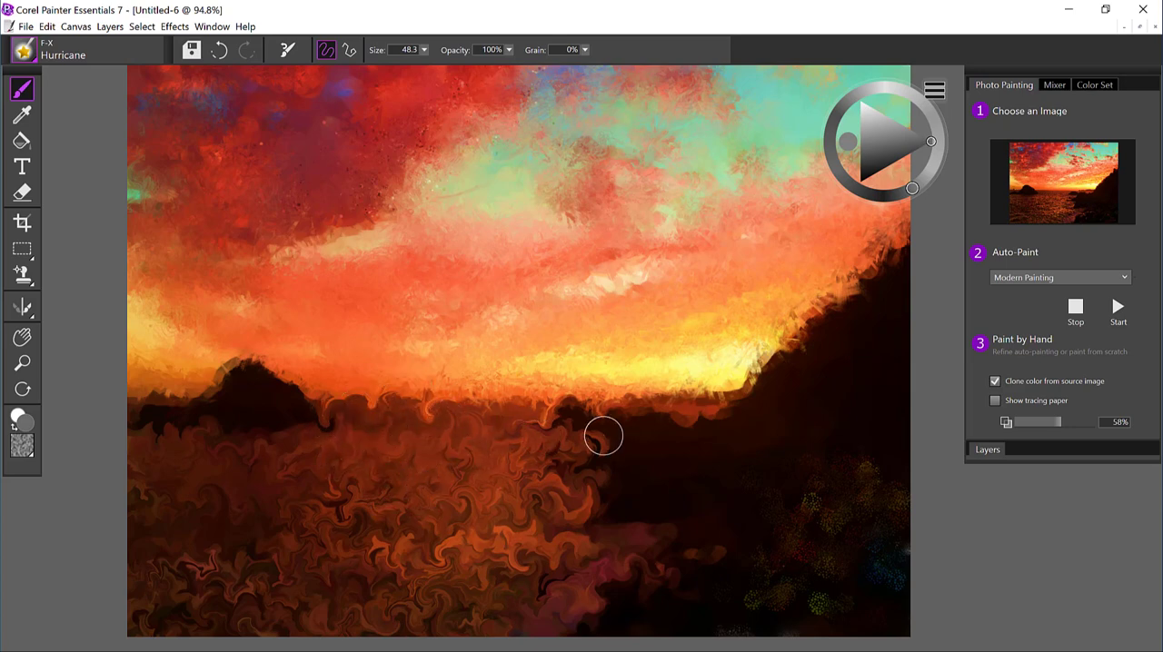
mouse_move(440, 549)
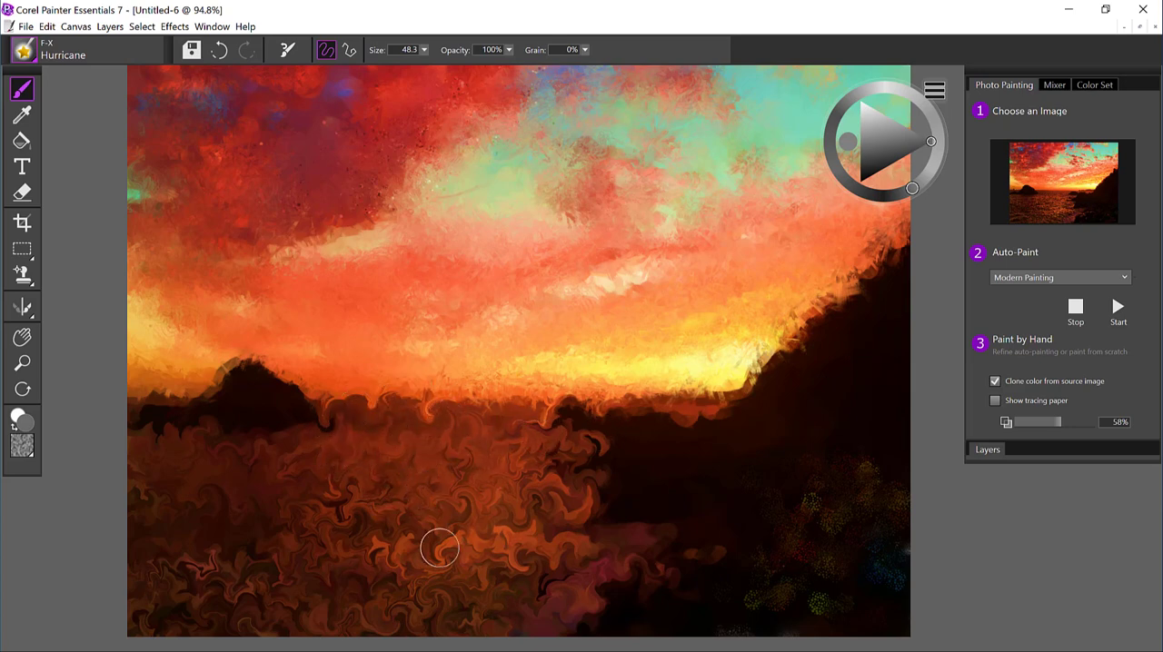
left_click(22, 87)
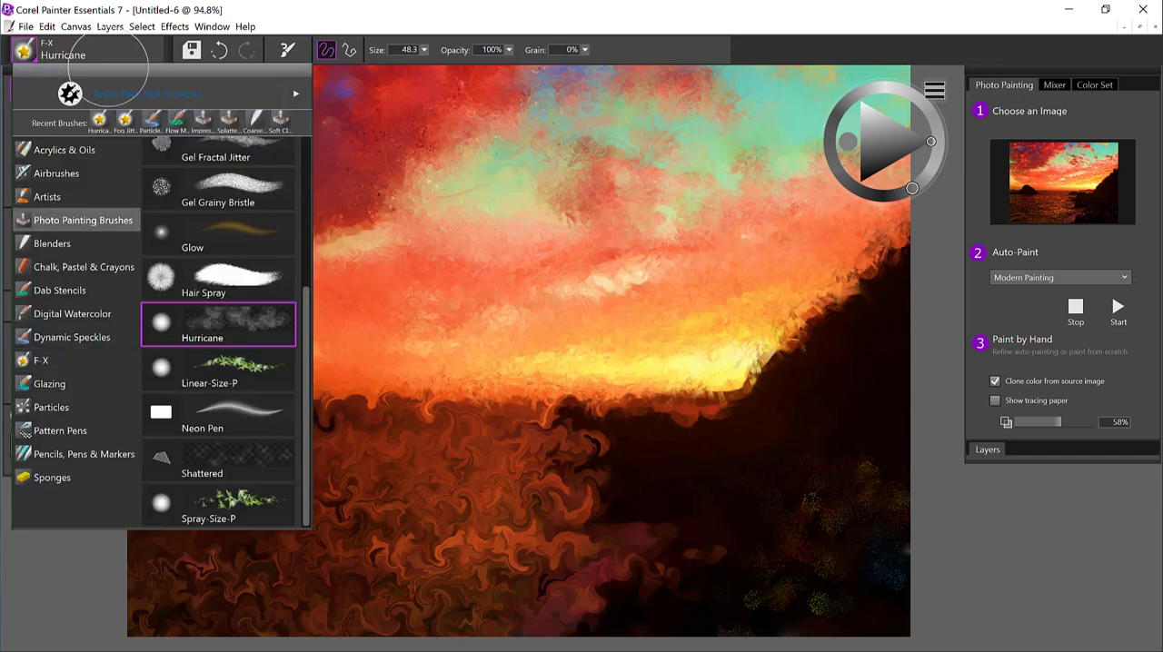
Select the Soft Cloner from Photo Painting Brushes and clone back the horizon rocks using tracing paper.
left_click(218, 323)
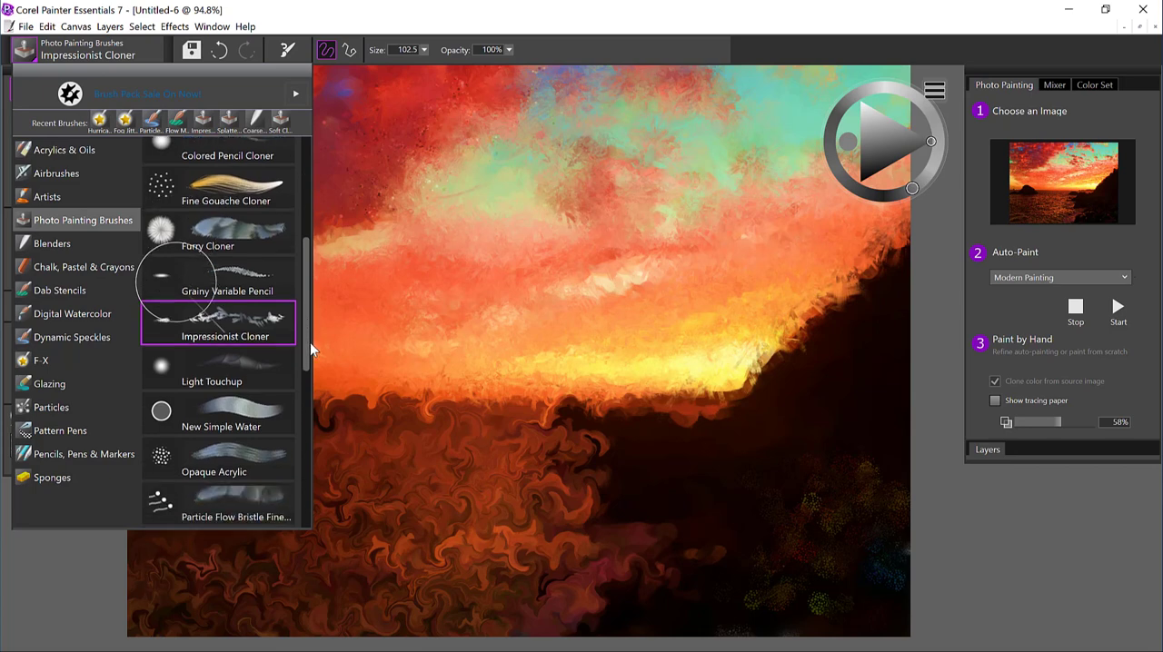
scroll("down", 3)
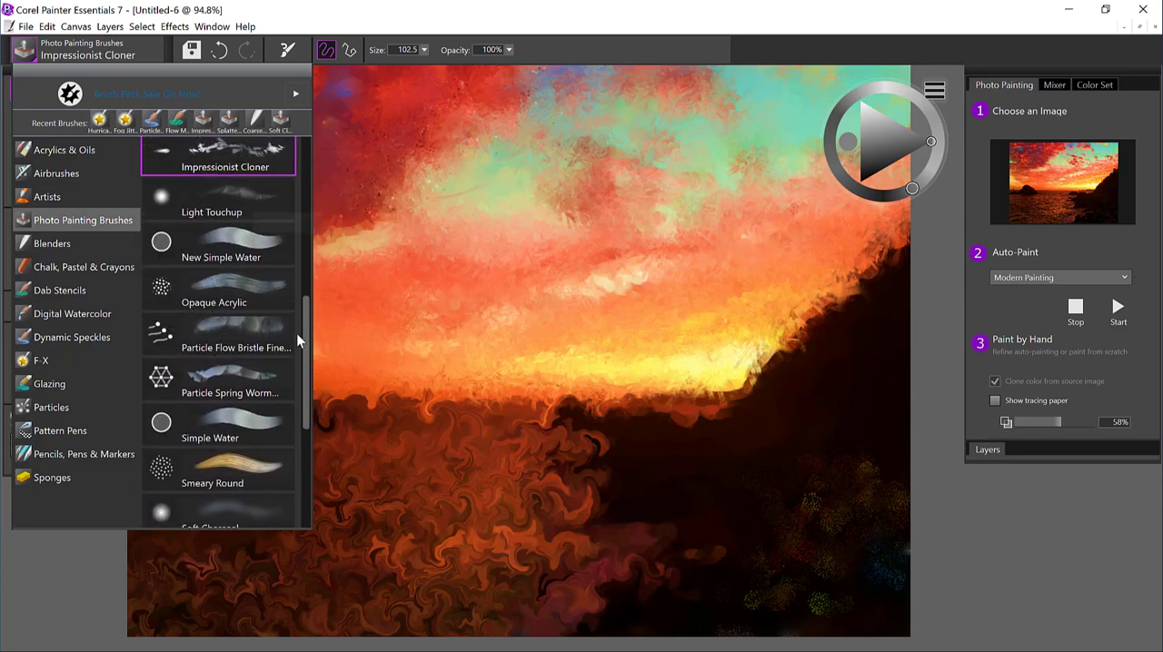
scroll("down", 3)
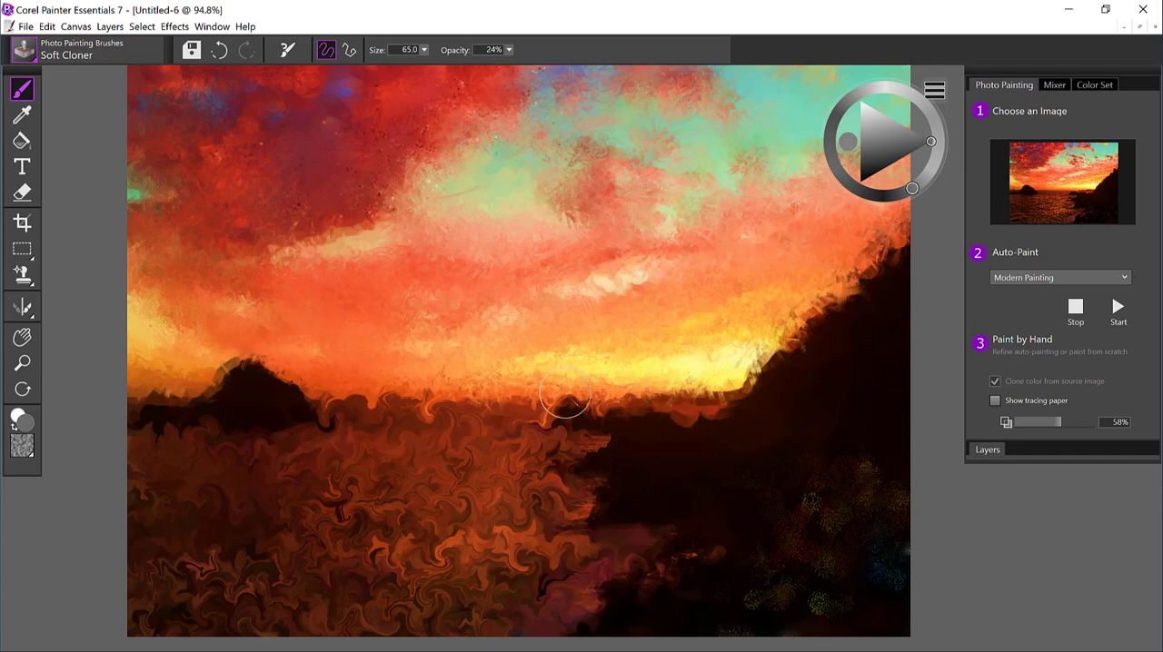
left_click(995, 402)
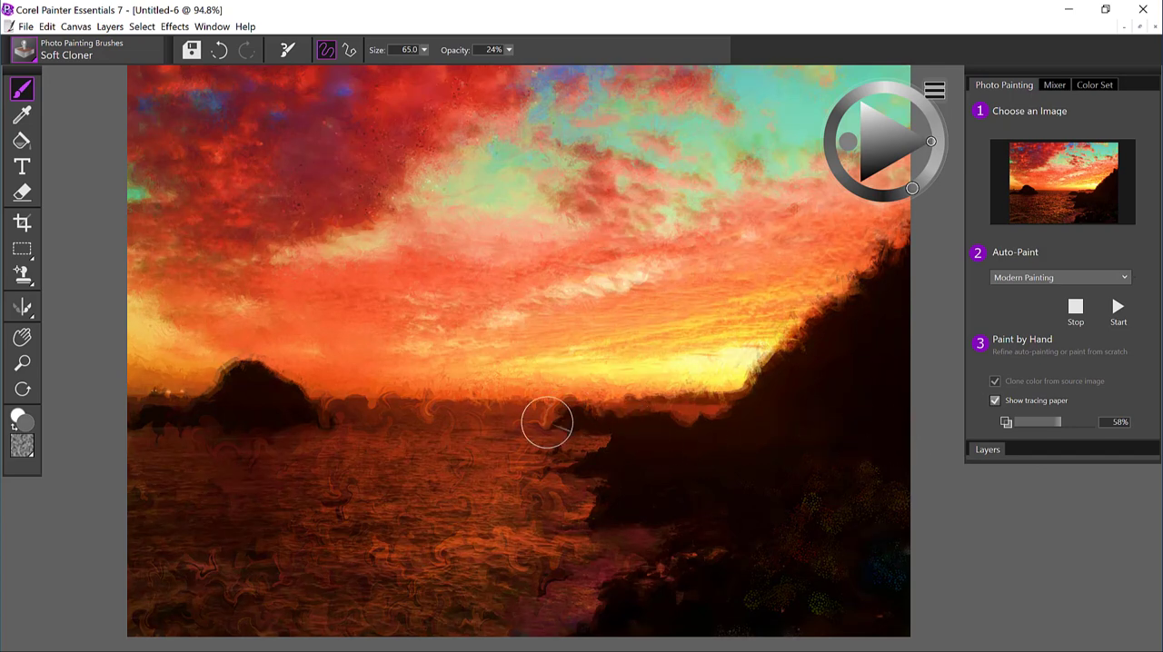
mouse_move(669, 418)
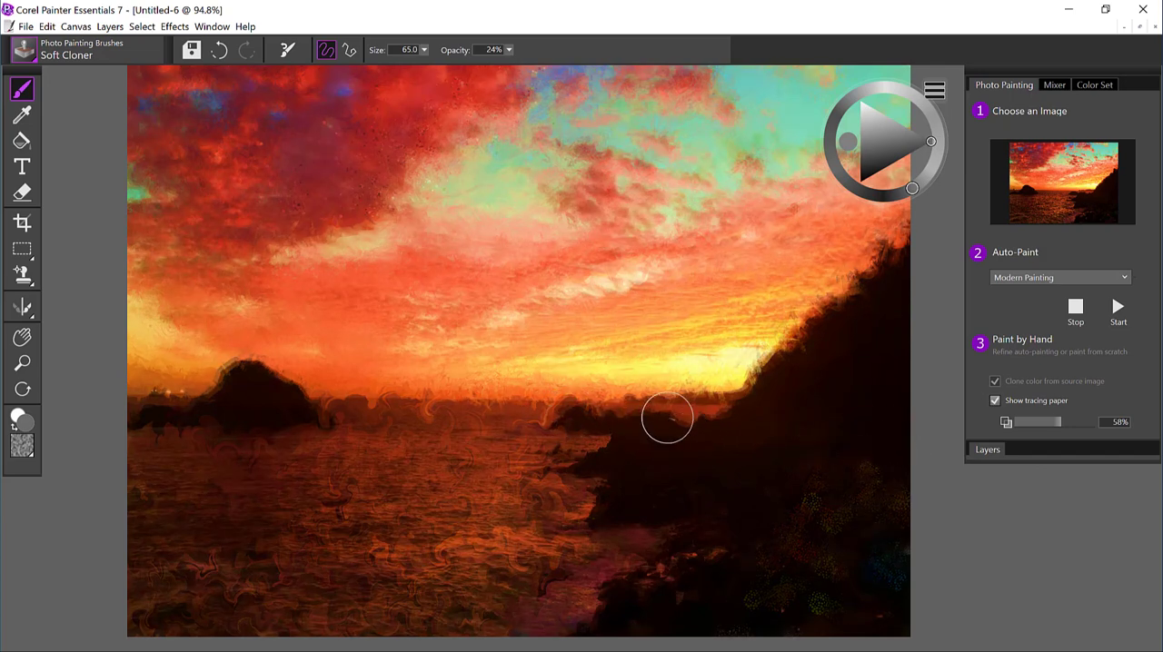
left_click(995, 401)
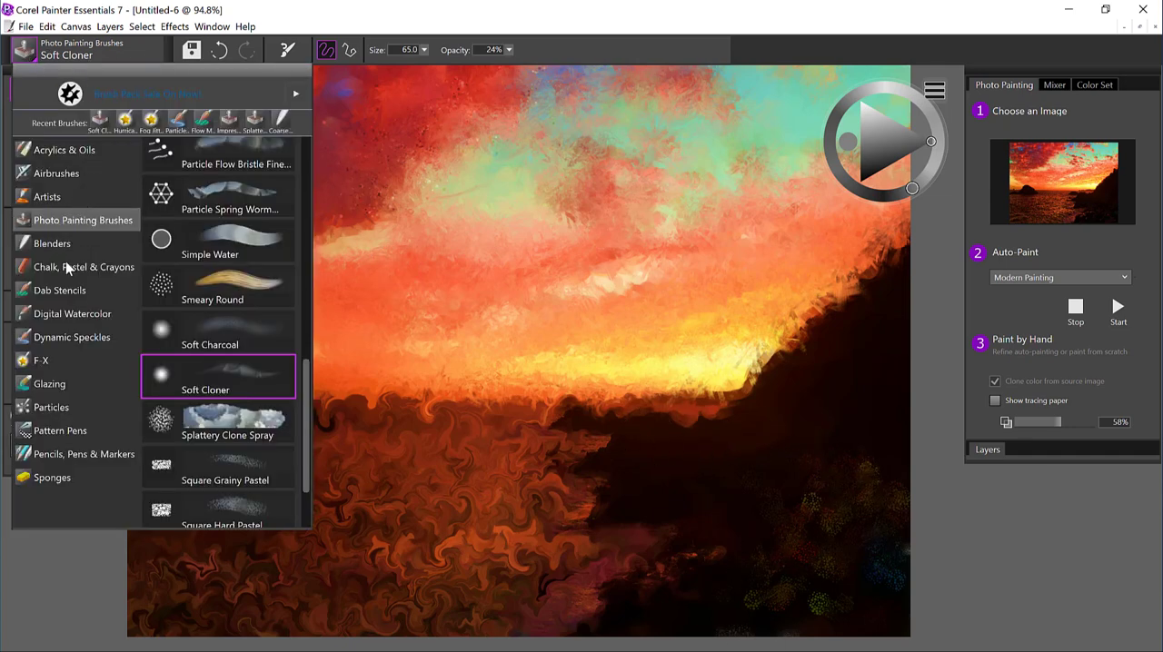
Choose the Particle Spring blender brush with Clone color from source image kept on.
left_click(51, 243)
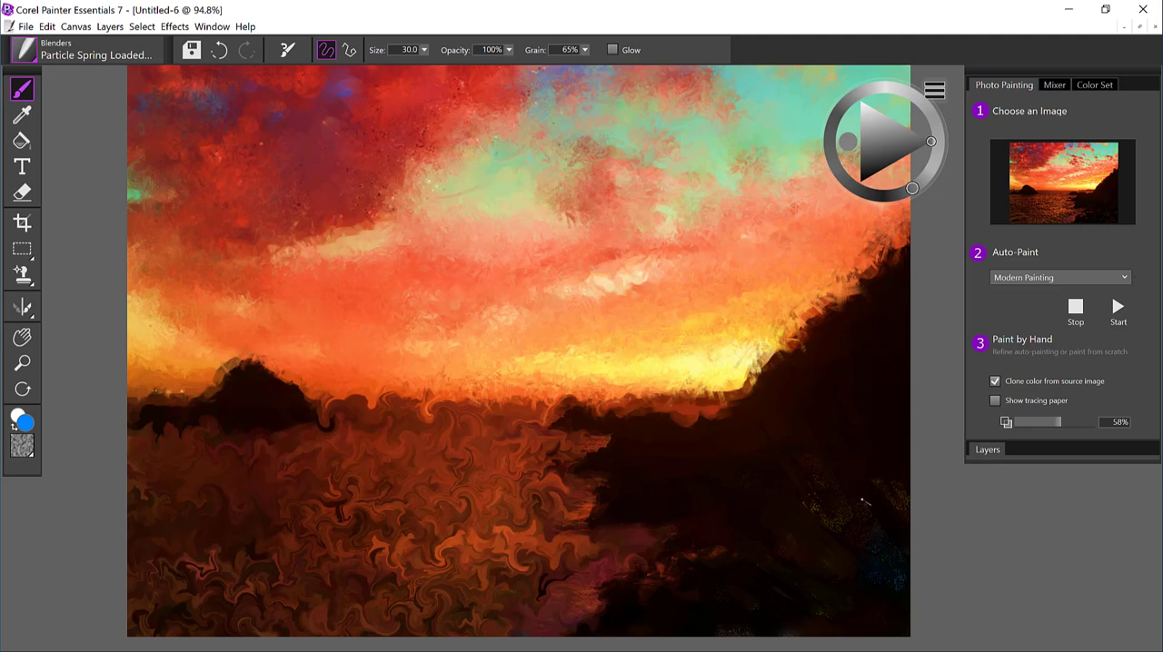
mouse_move(863, 506)
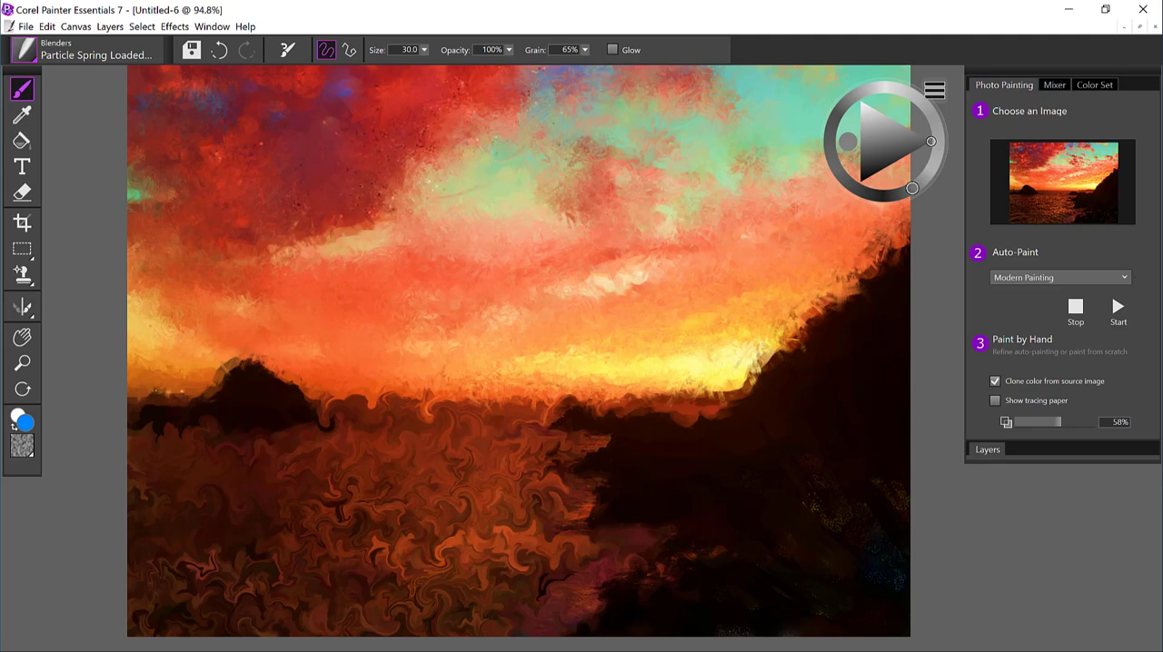